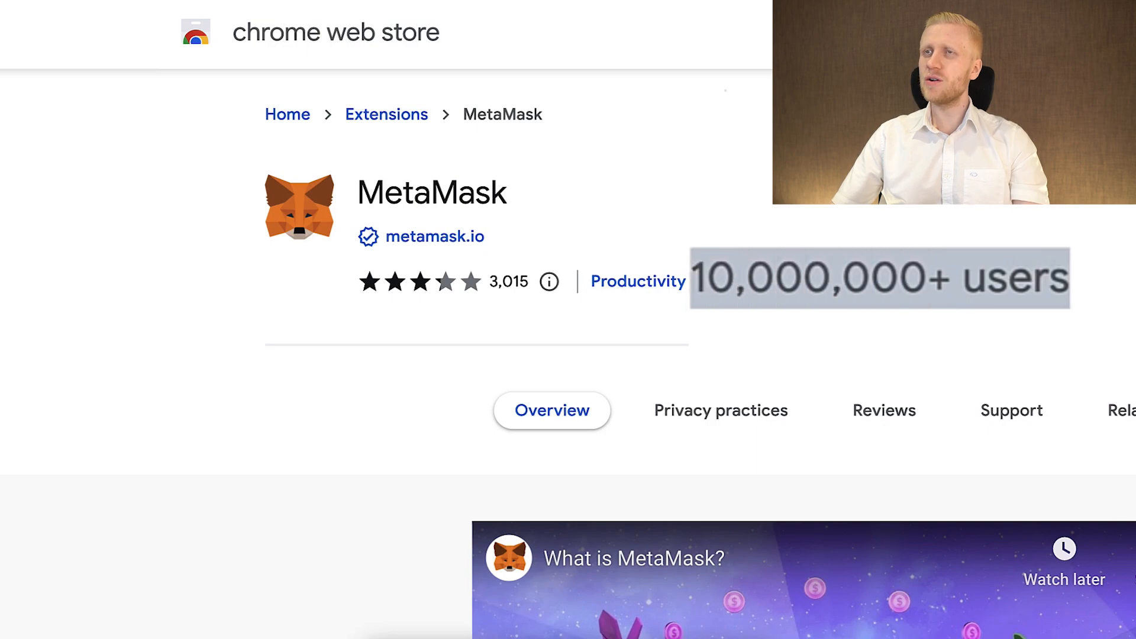
View the MetaMask extension listing in the Chrome Web Store with its 10,000,000+ users
left_click(434, 237)
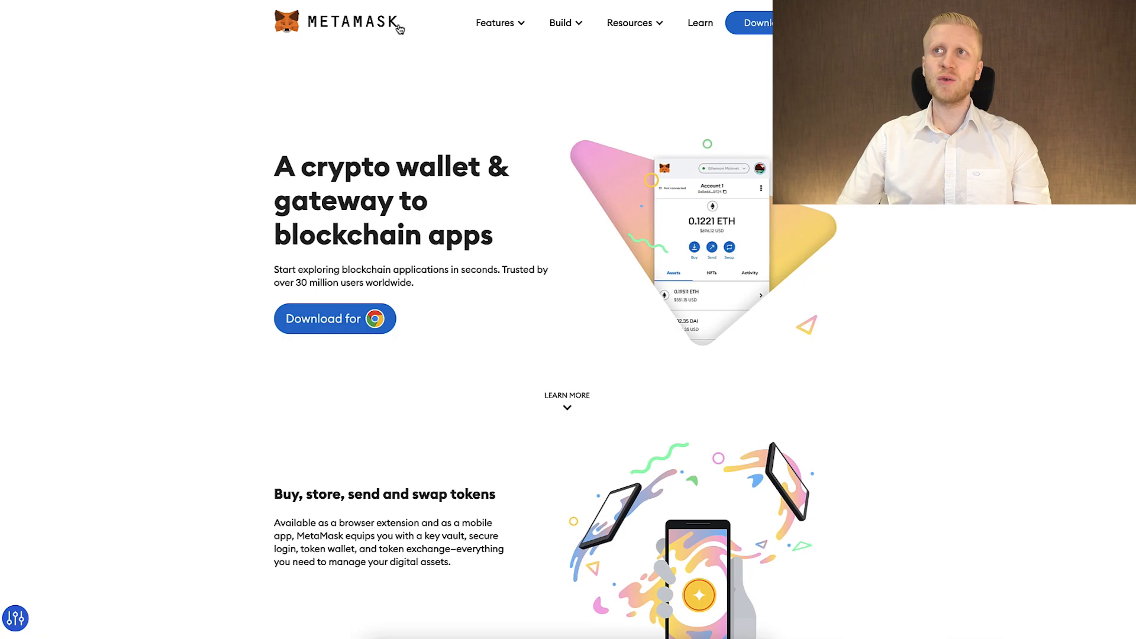
mouse_move(437, 81)
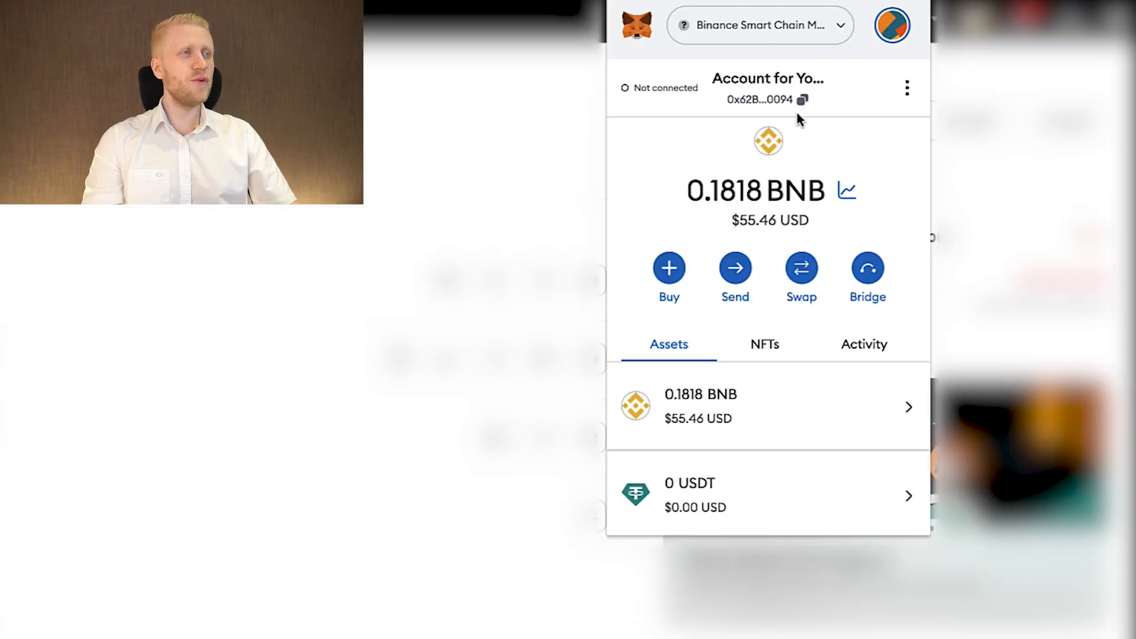
Reach the Import tokens form from the bottom of the wallet's asset list
left_click(801, 100)
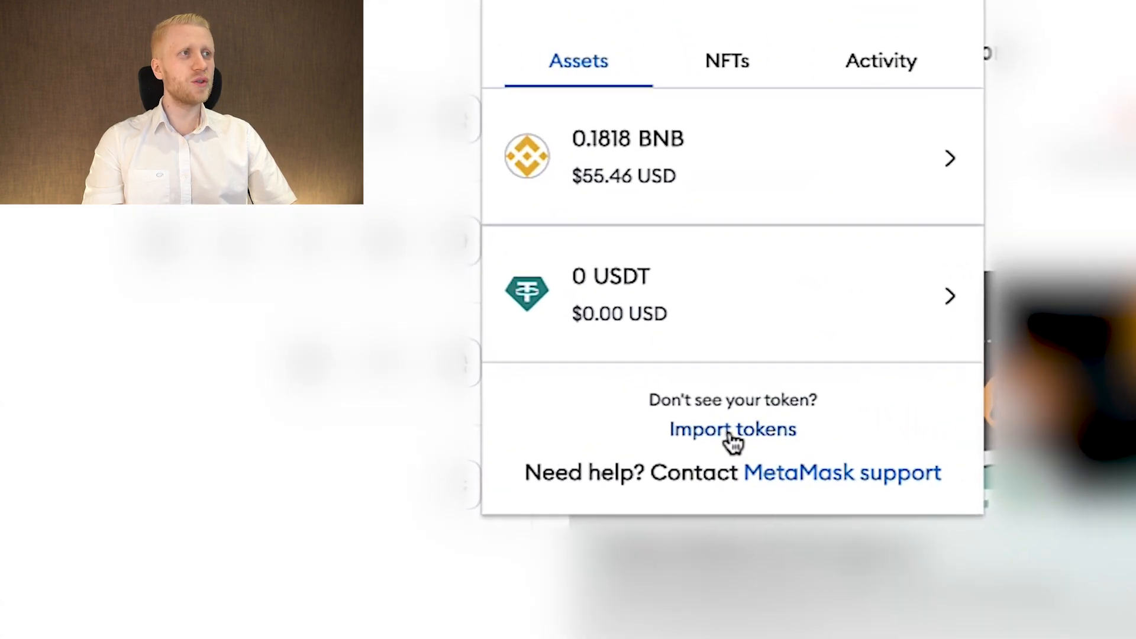
left_click(731, 428)
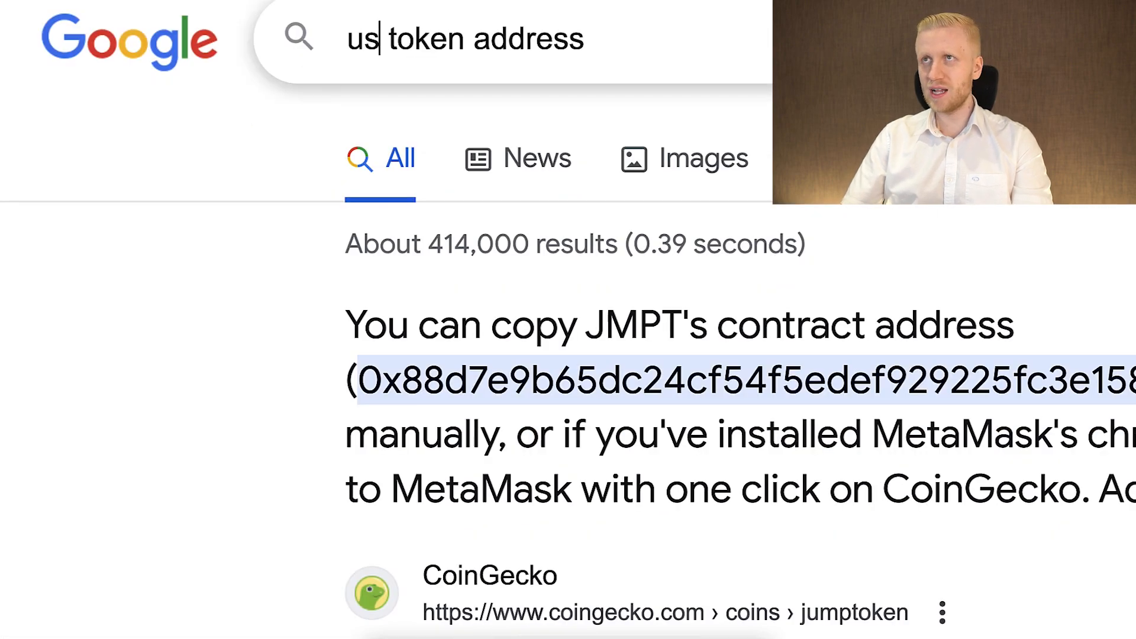
Search Google for the USDT token address to find a copyable contract address
type("dt")
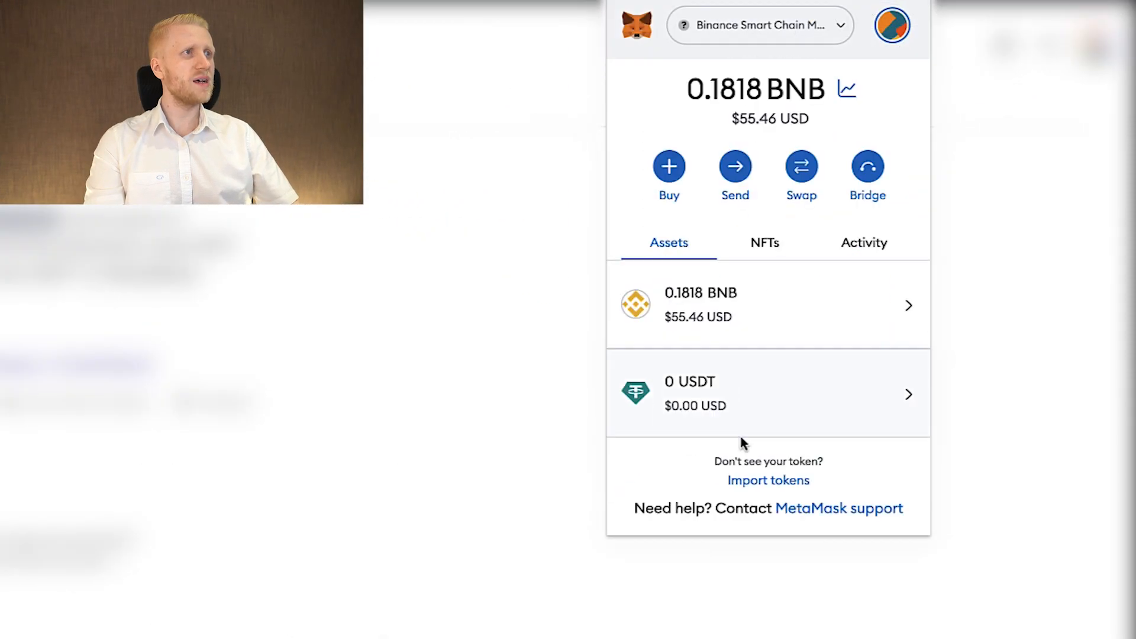
Import the JMPT token from the pasted contract address so it lists with 0 JMPT
left_click(768, 479)
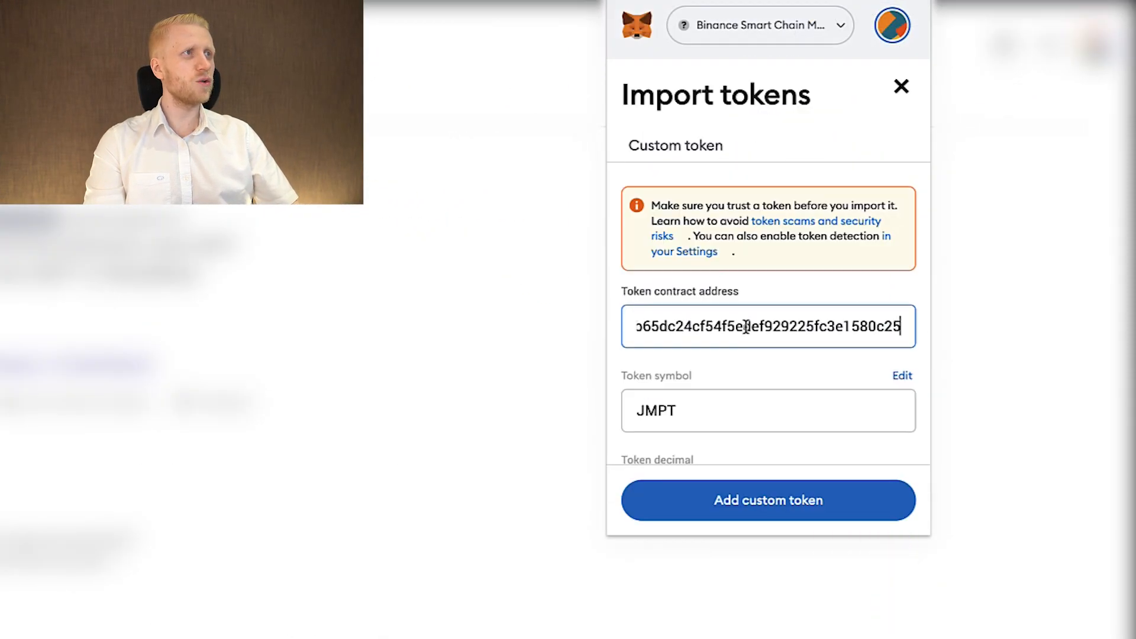
scroll("down", 3)
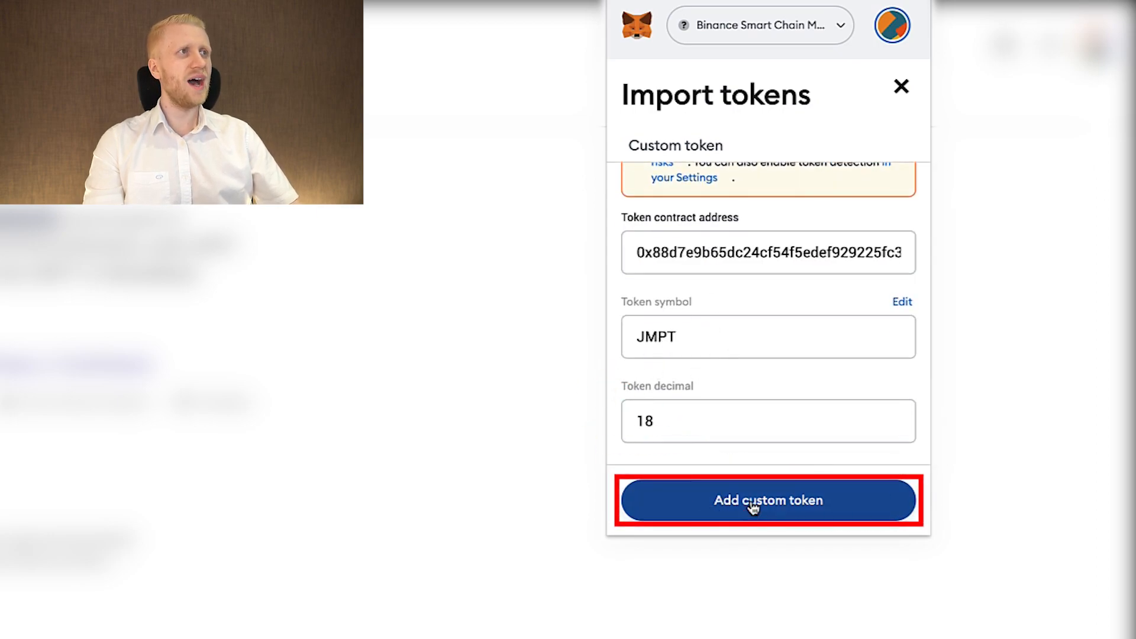
left_click(768, 499)
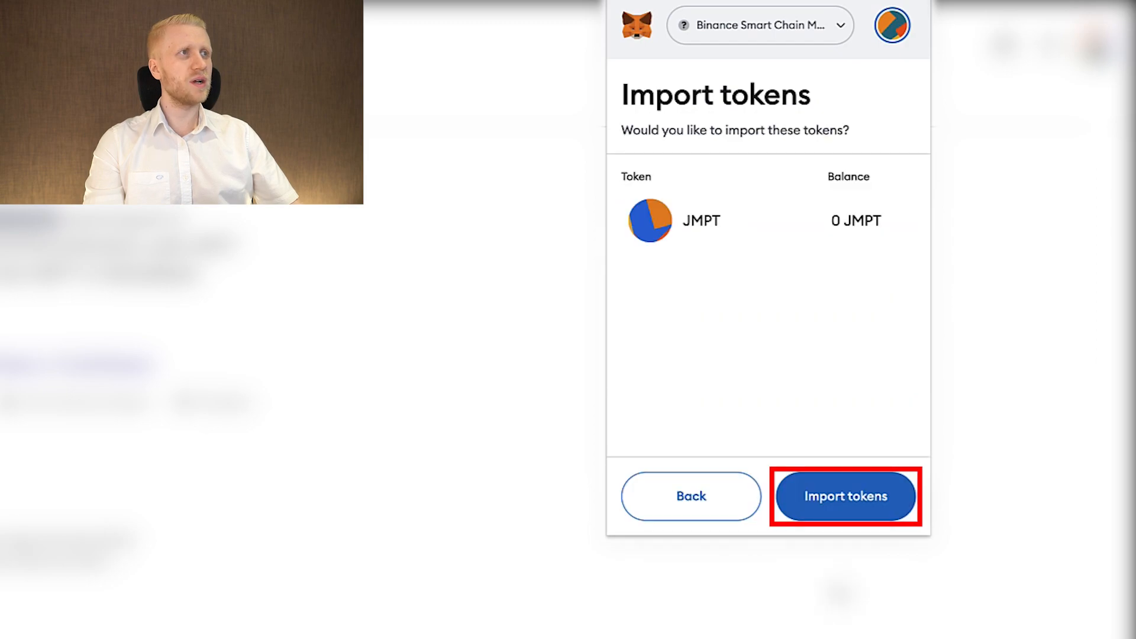
left_click(845, 495)
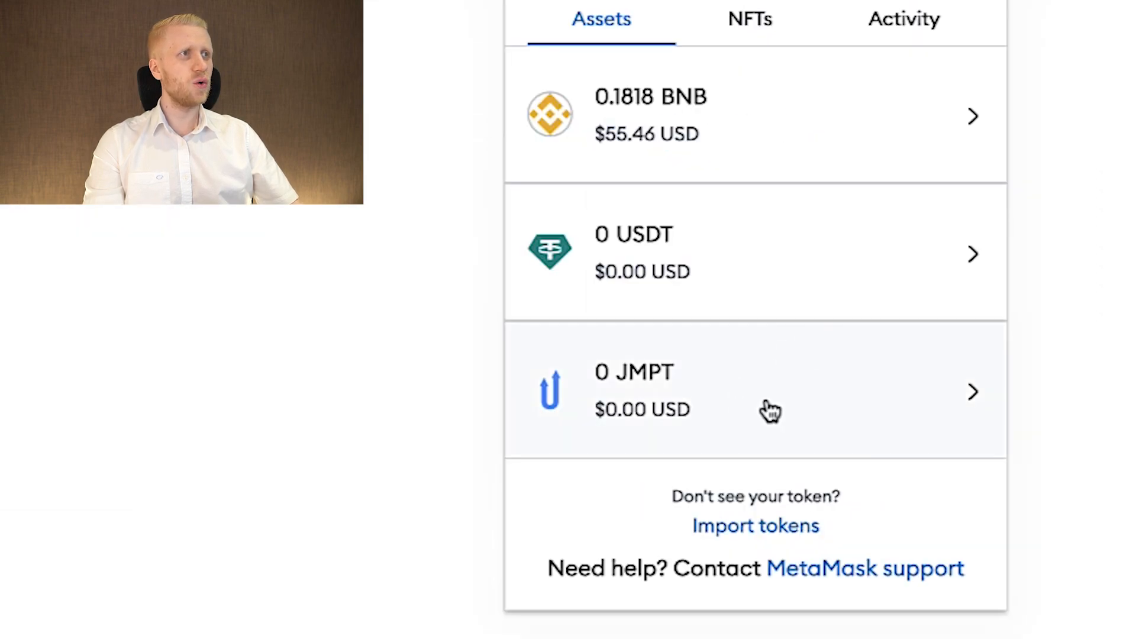
mouse_move(754, 525)
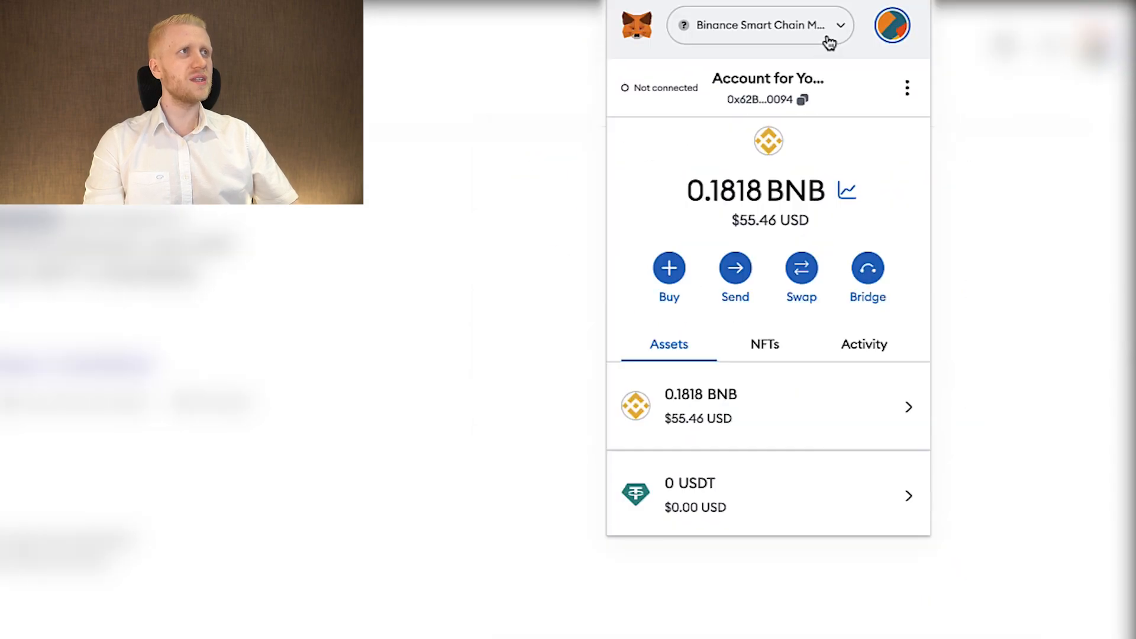
left_click(758, 25)
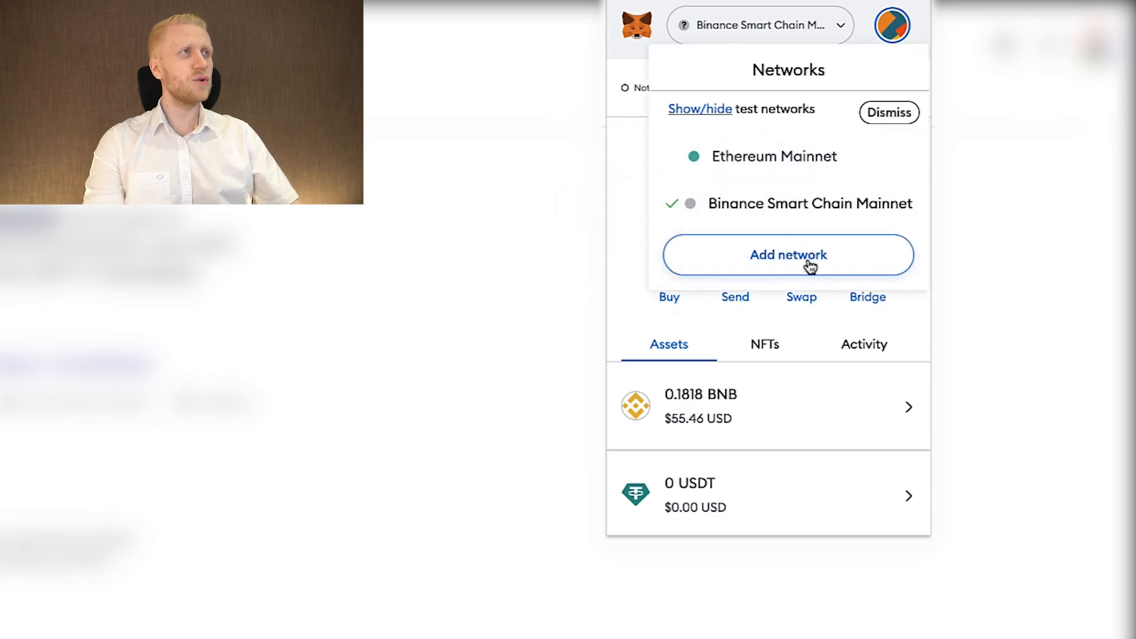
left_click(789, 255)
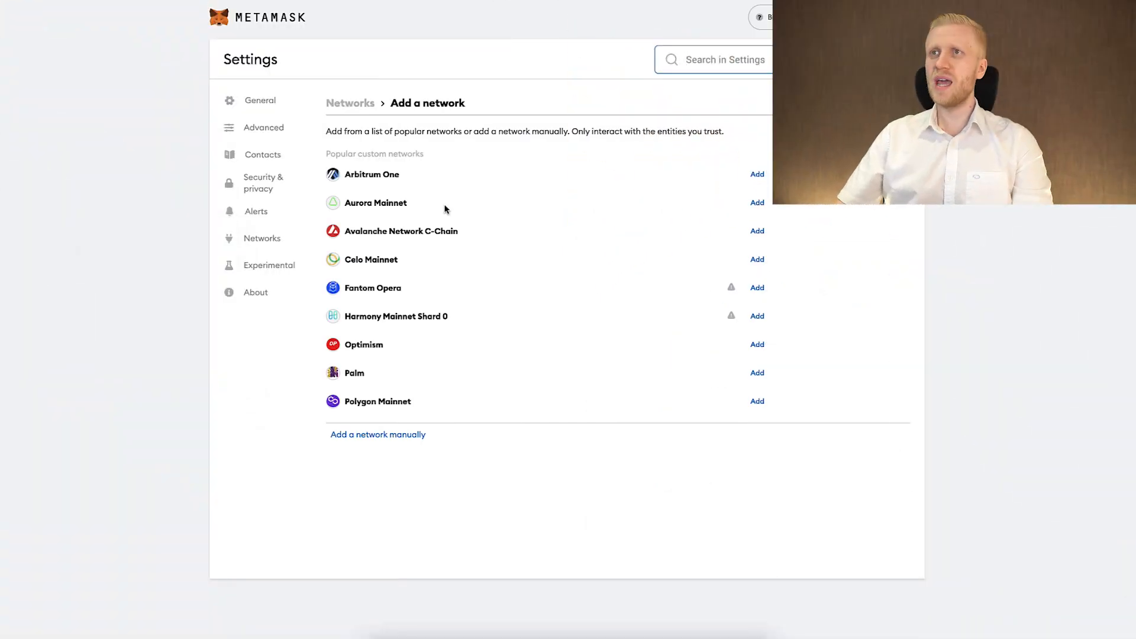
key("ctrl+plus")
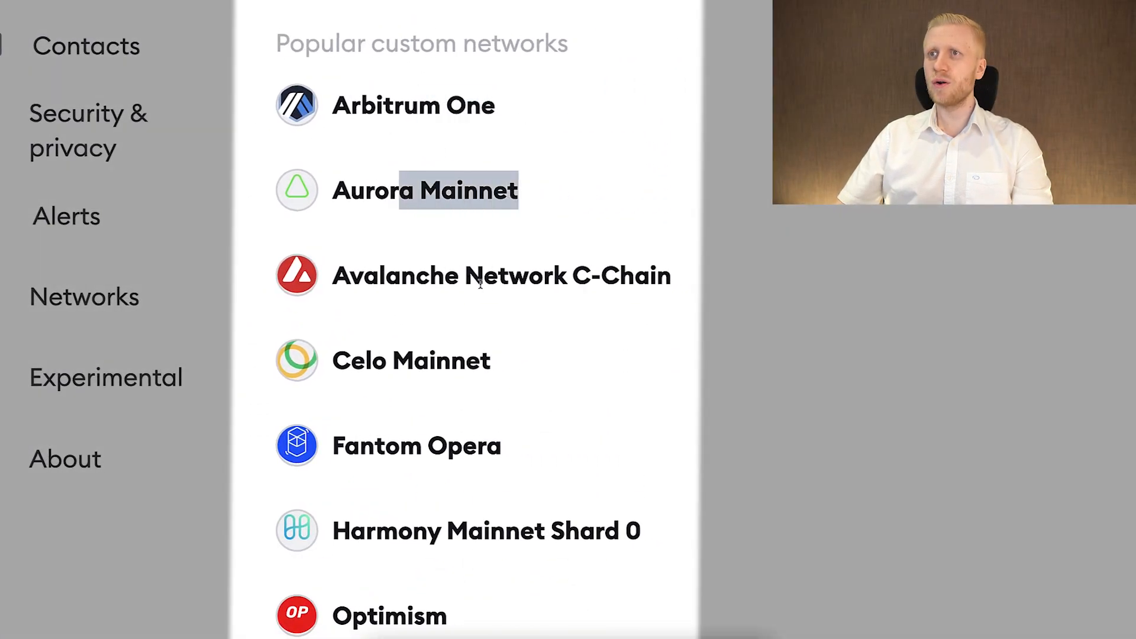
scroll("down", 3)
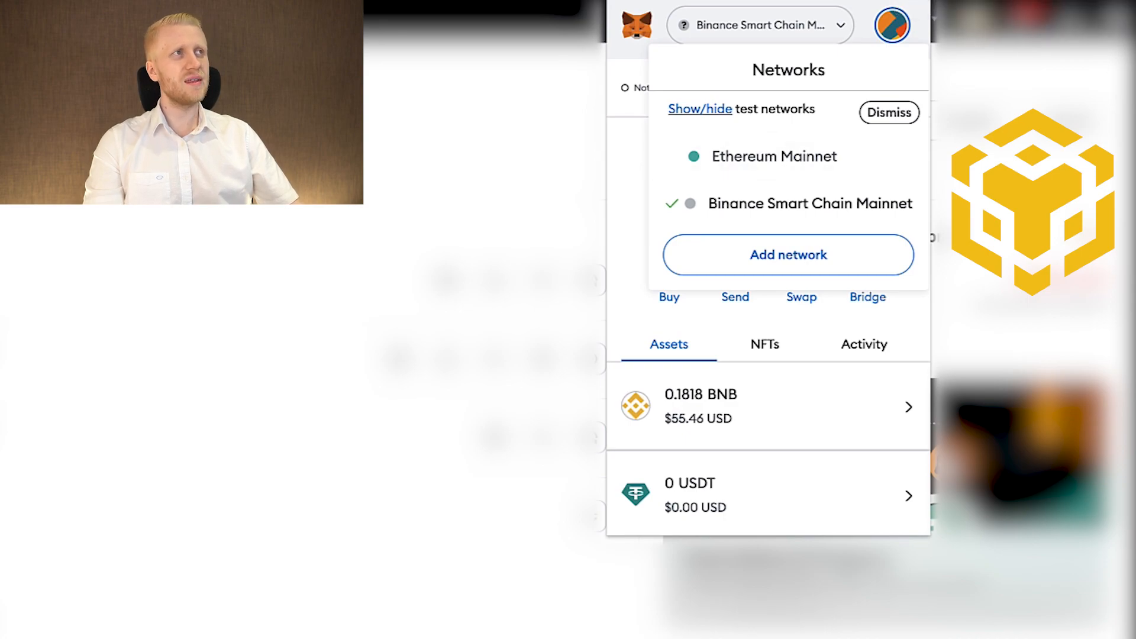
left_click(888, 112)
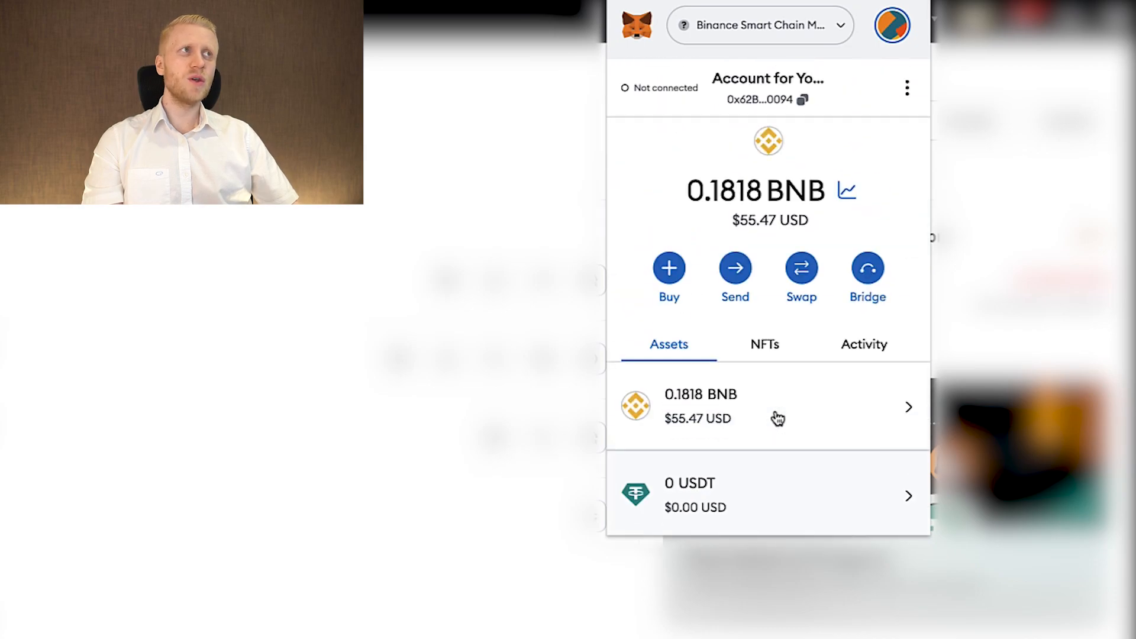
scroll("down", 3)
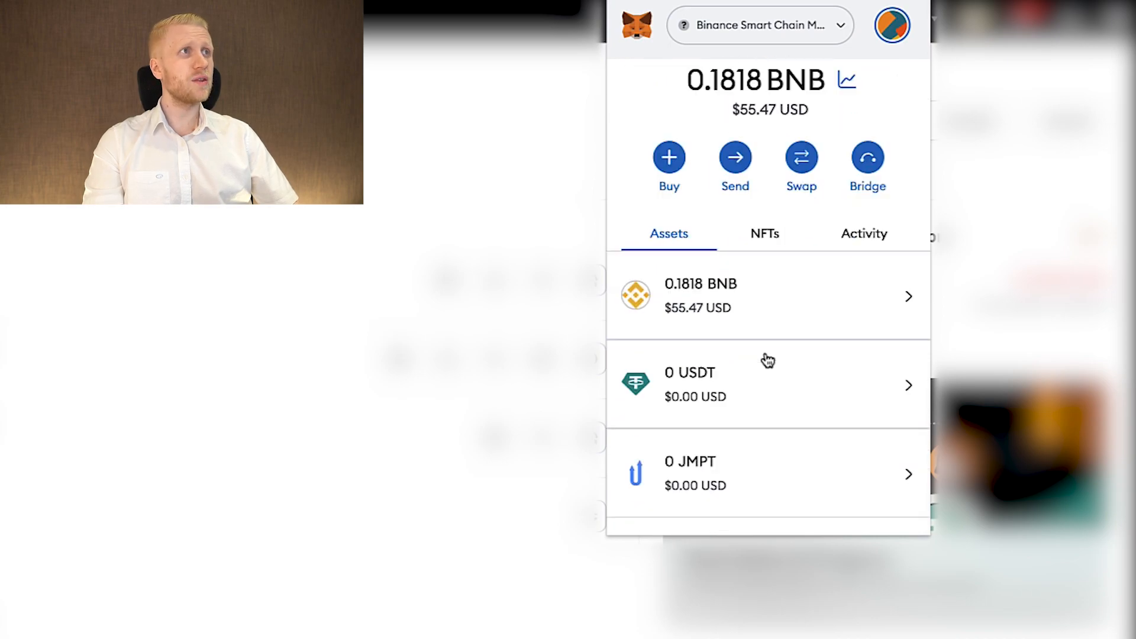
scroll("up", 3)
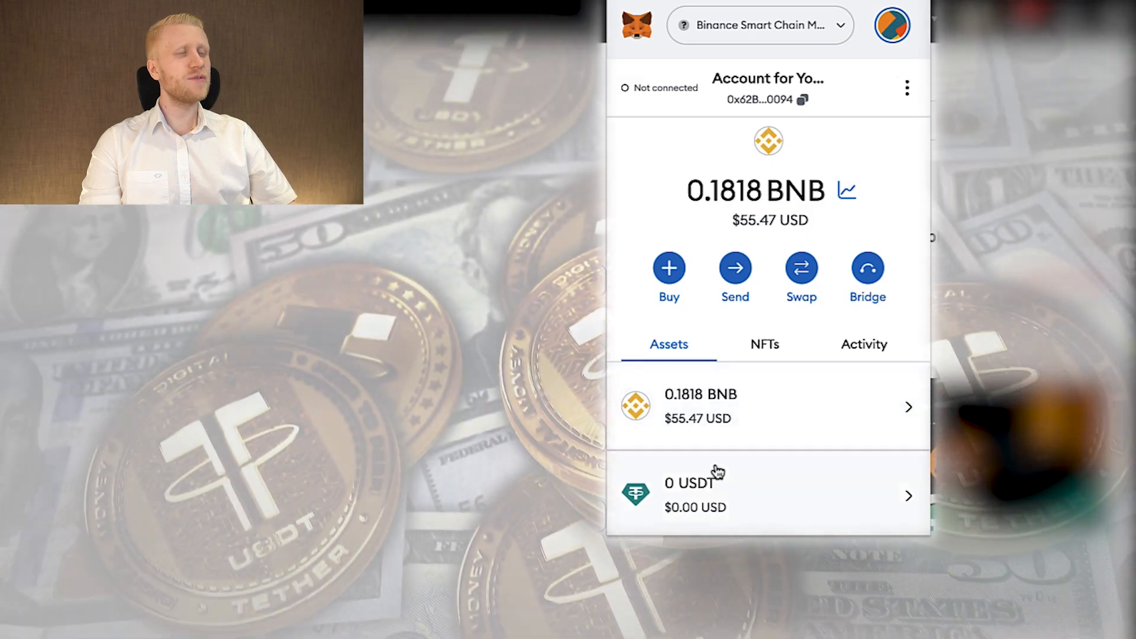
scroll("down", 3)
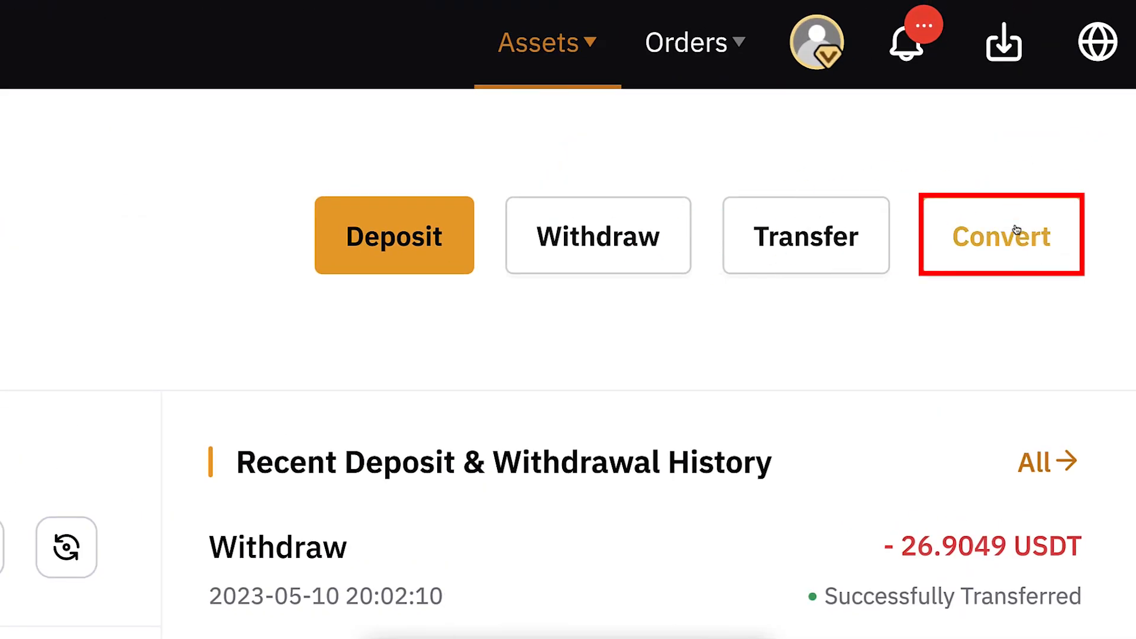
Convert 0.001 BTC into 25.95453619 USDT on Bybit and confirm it
left_click(1001, 234)
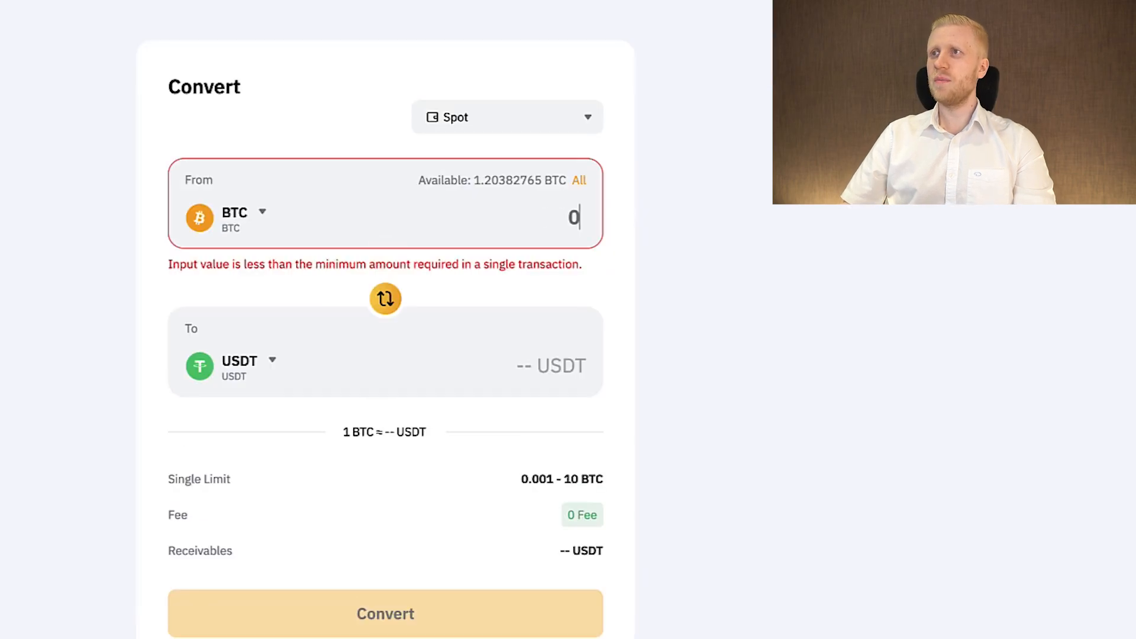
type("0.001")
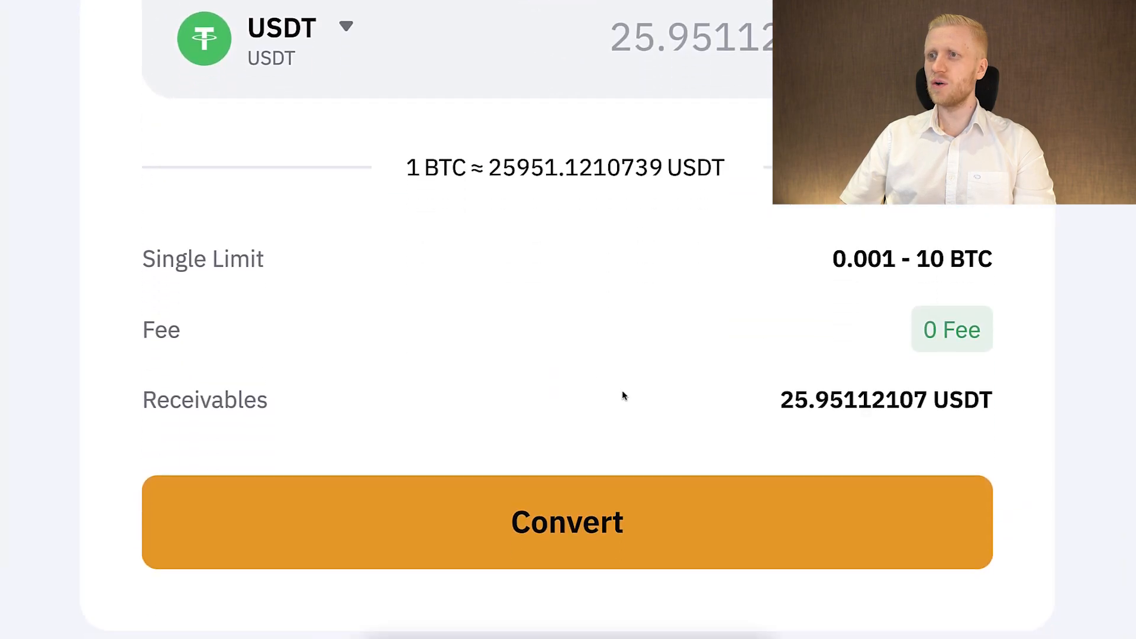
left_click(567, 522)
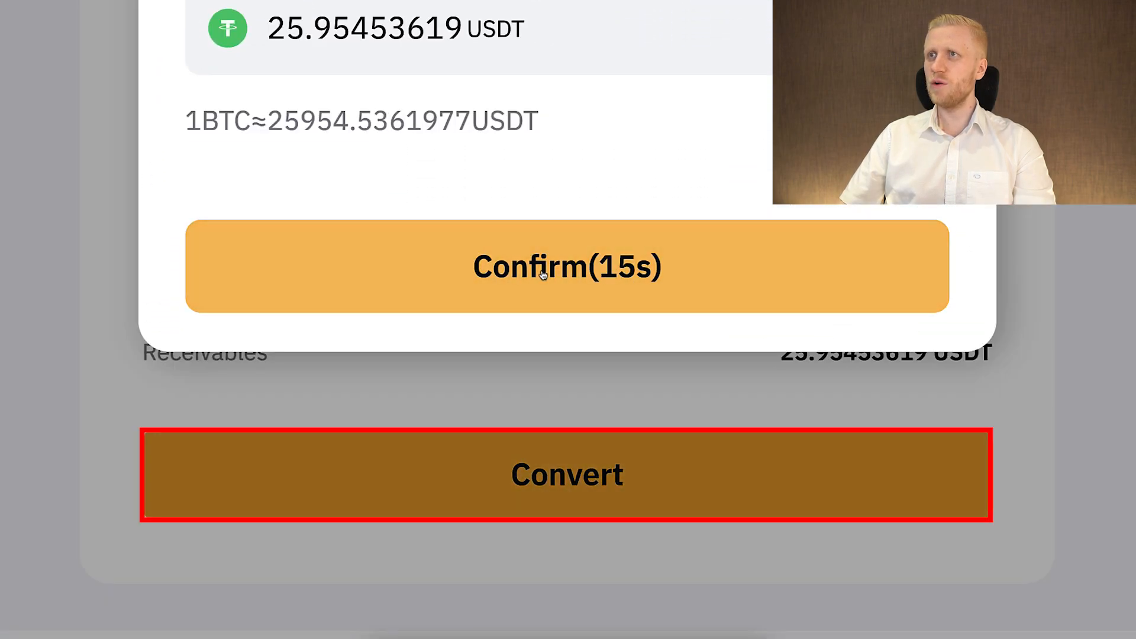
left_click(567, 266)
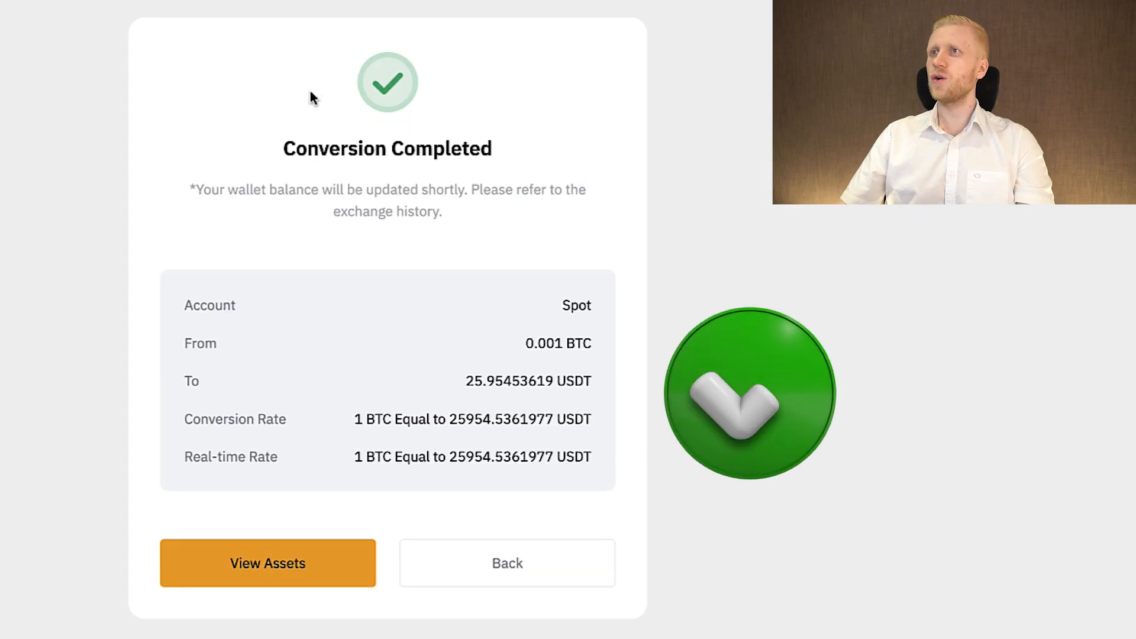
mouse_move(338, 113)
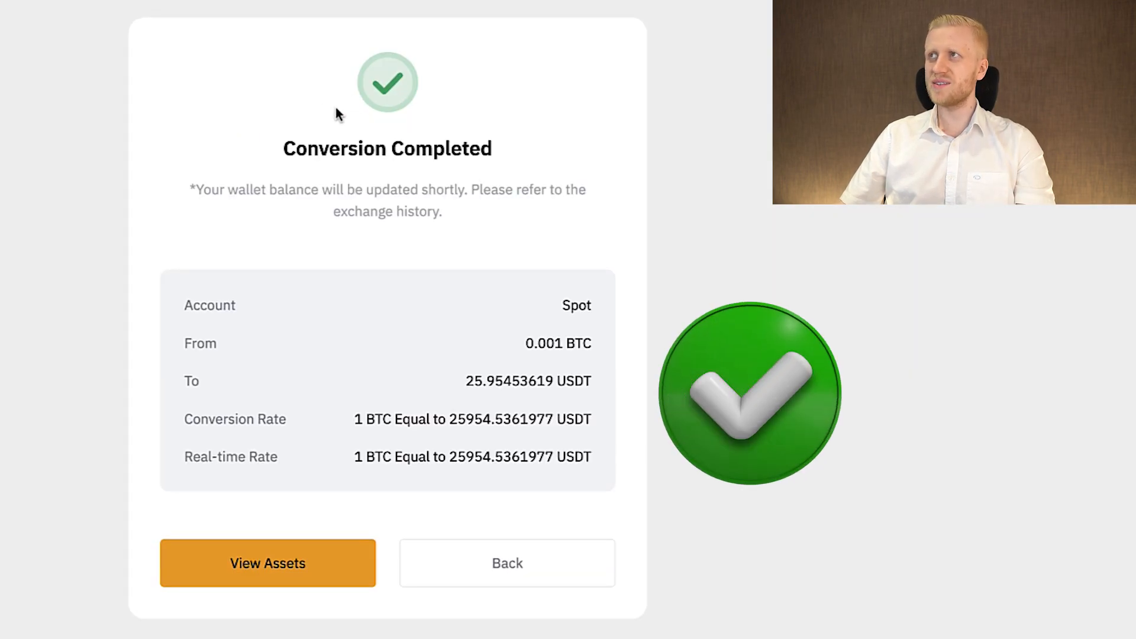
left_click(267, 563)
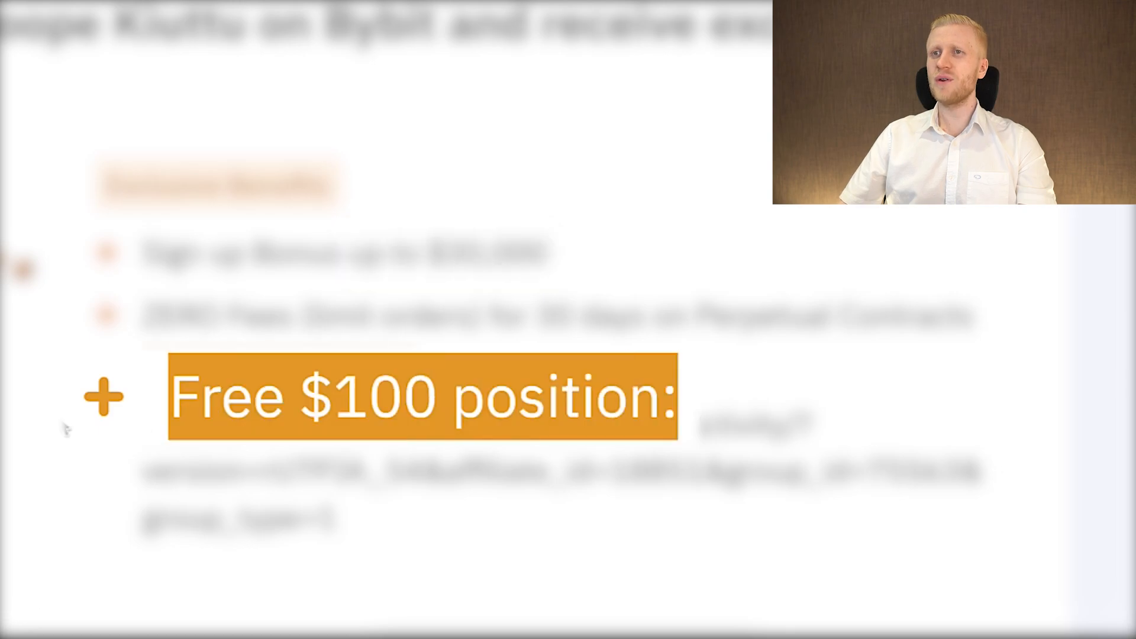
Bring up Bybit's on-chain withdrawal form from the assets overview
scroll("down", 3)
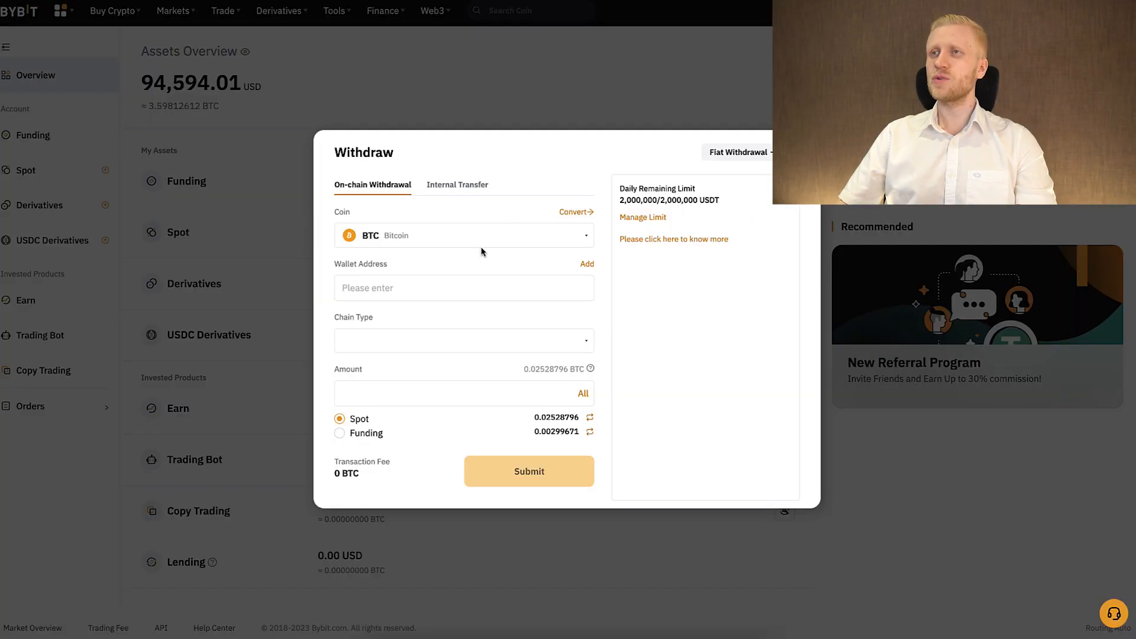
Set the withdrawal to USDT over BSC (BEP20) for the full 25.6726 balance
left_click(463, 234)
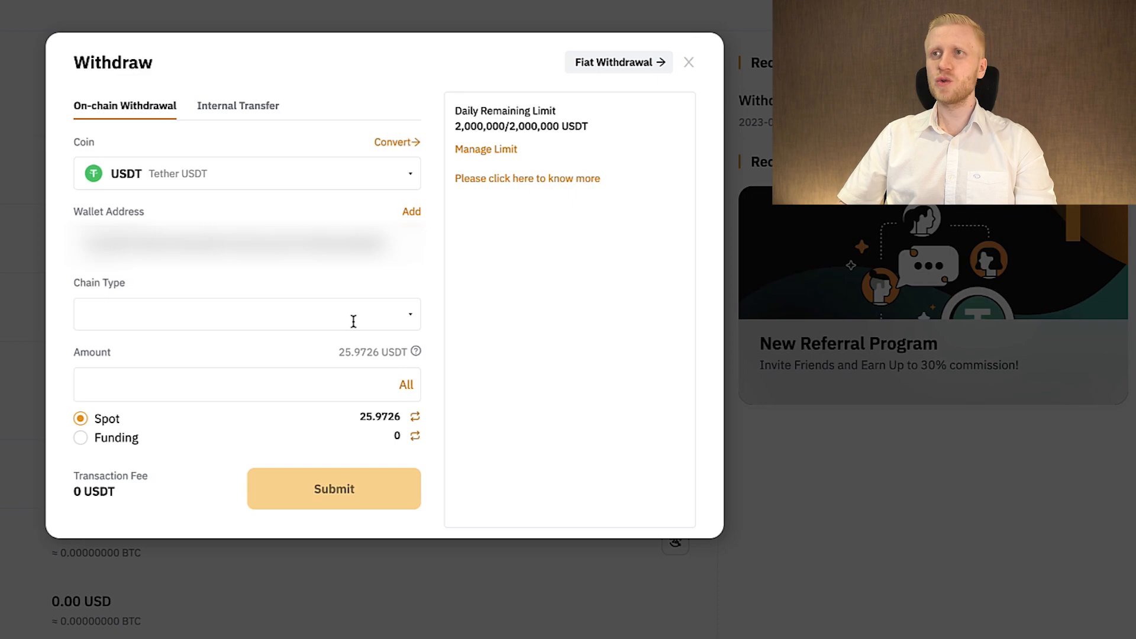
left_click(246, 314)
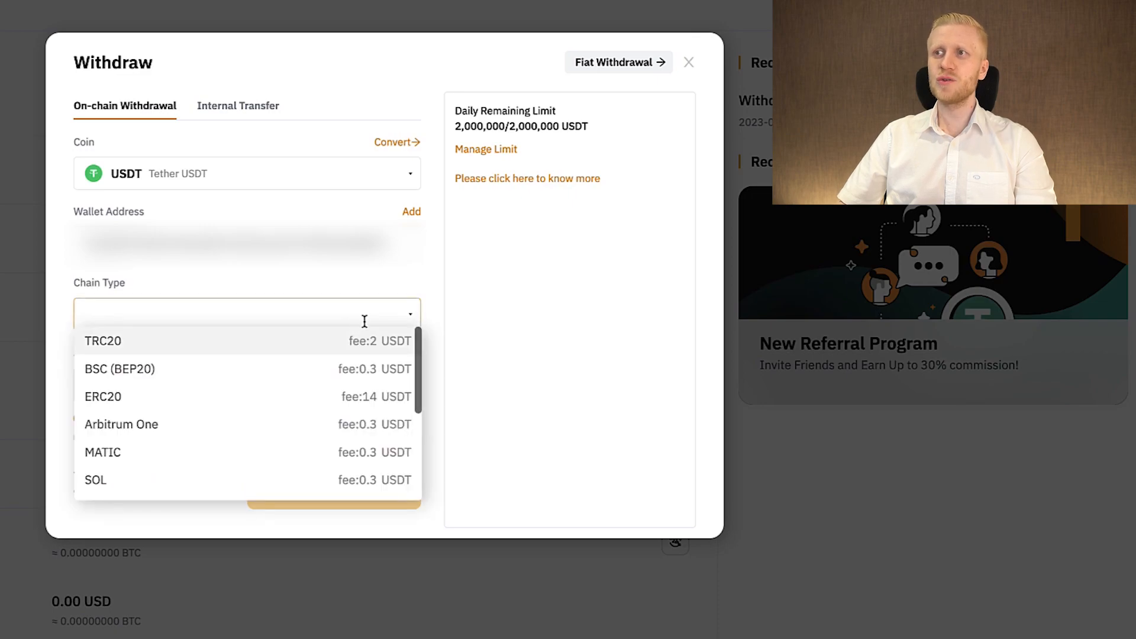
mouse_move(157, 380)
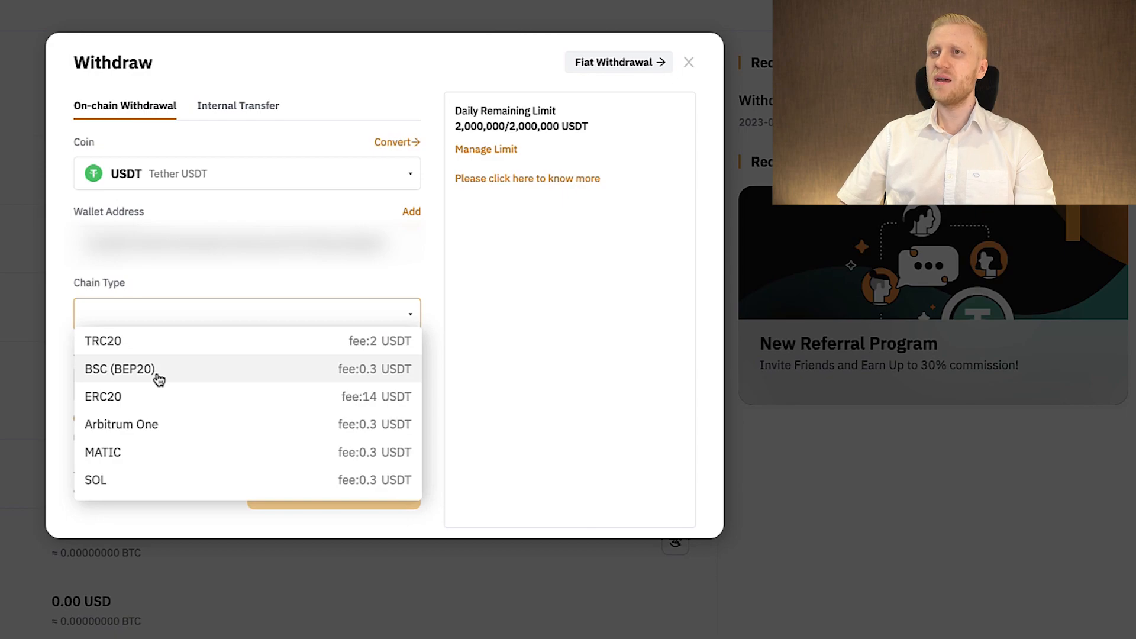
left_click(119, 369)
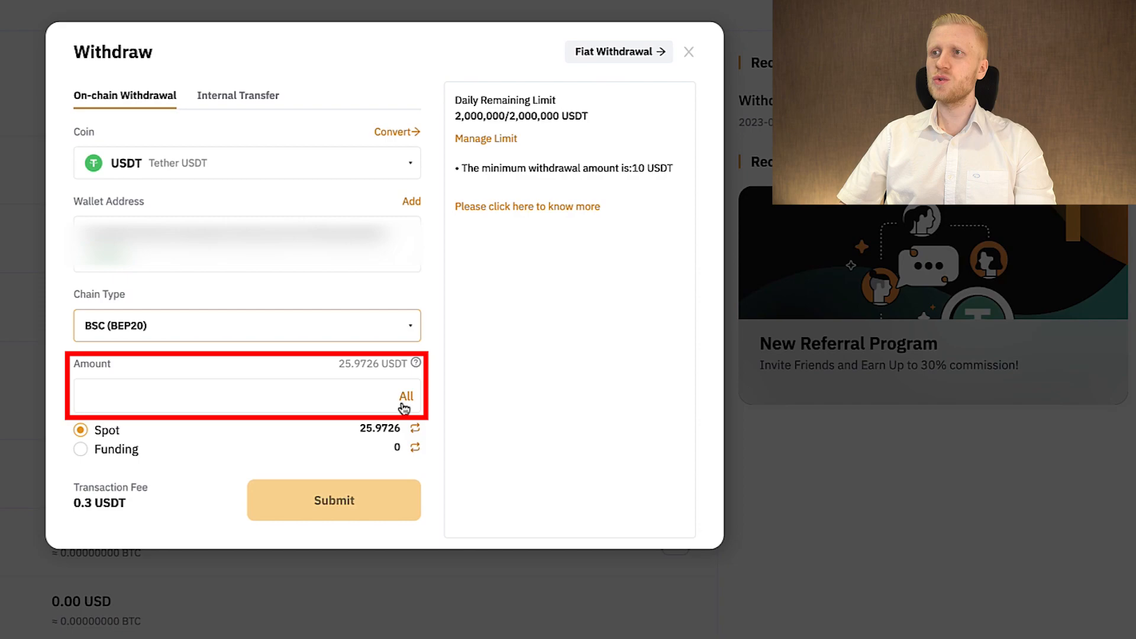
left_click(406, 395)
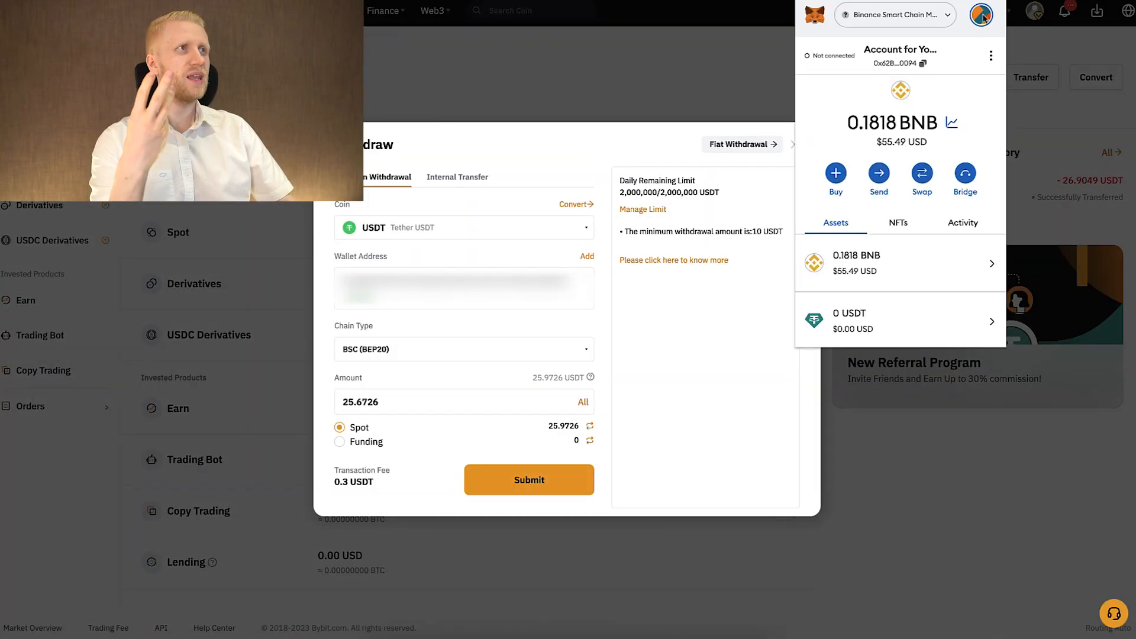
mouse_move(922, 63)
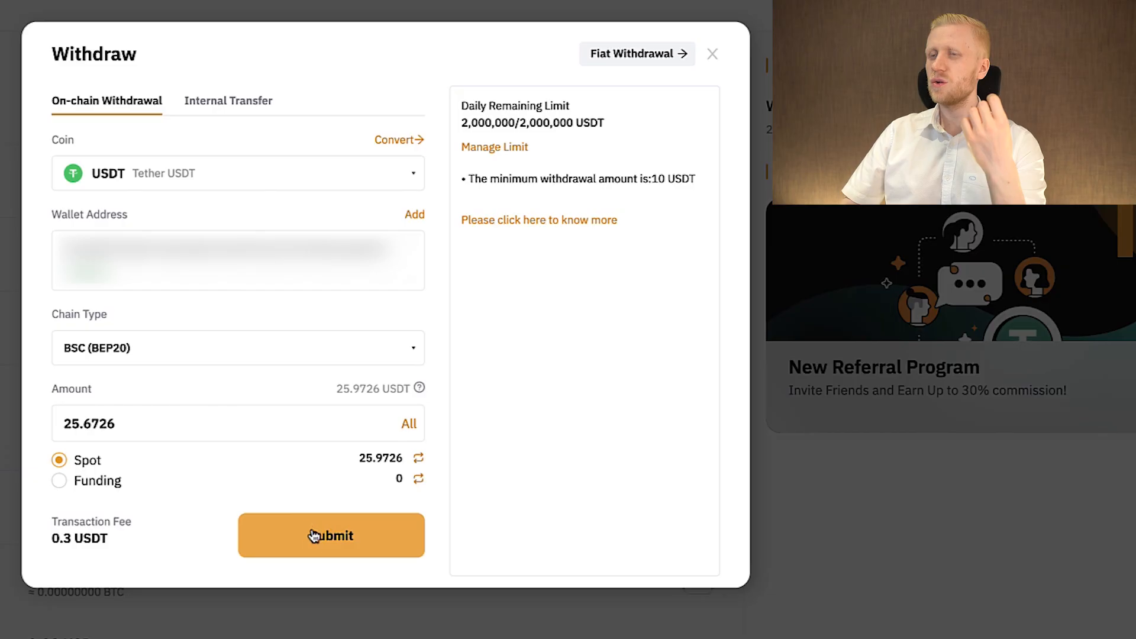
Submit the 25.6726 USDT withdrawal and confirm it
left_click(332, 535)
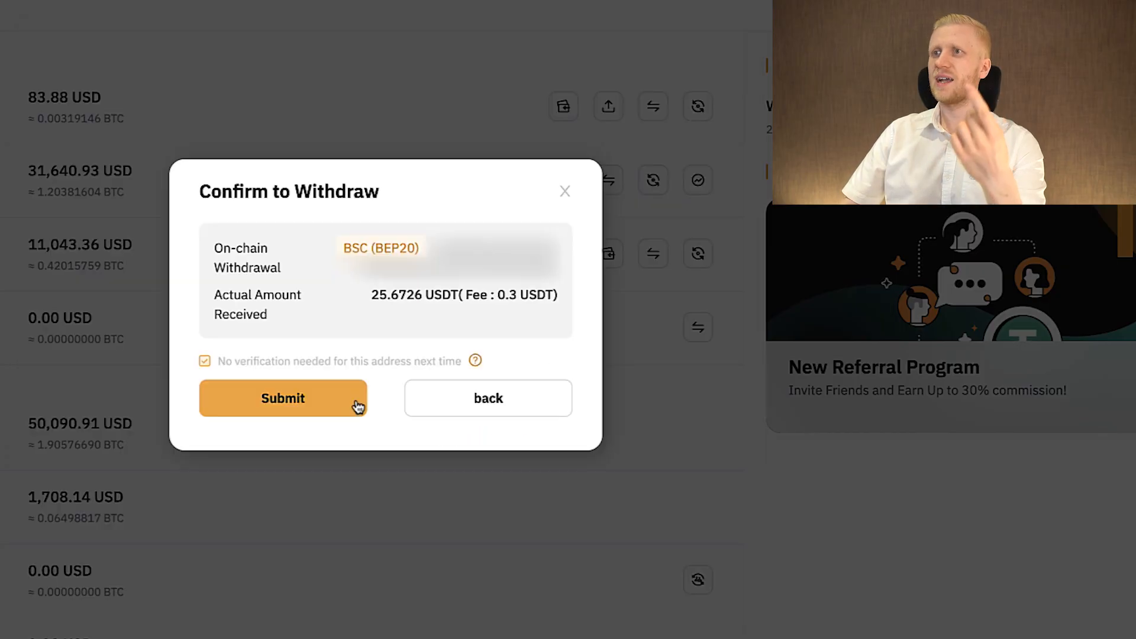
left_click(283, 398)
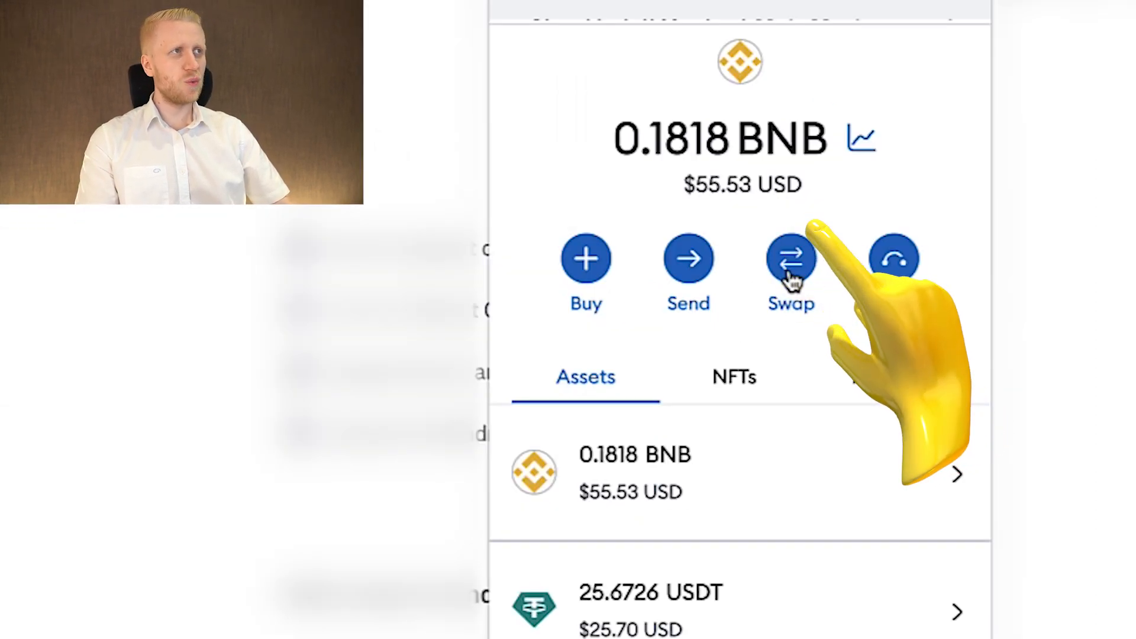
Set up a swap of 10 USDT into BNB in the wallet
left_click(791, 258)
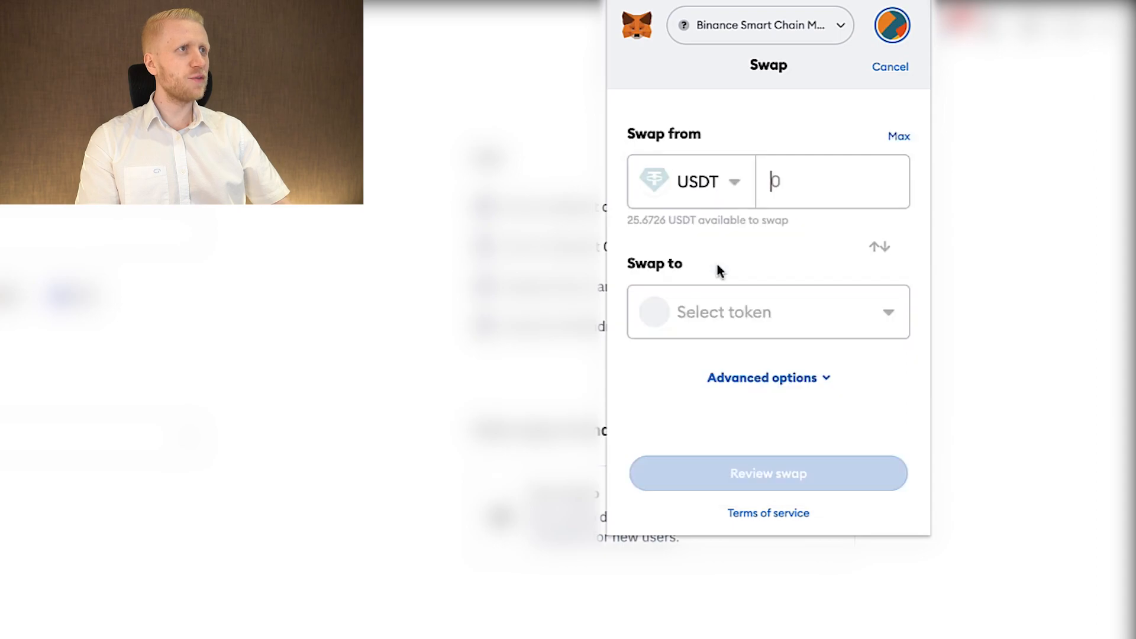
left_click(767, 311)
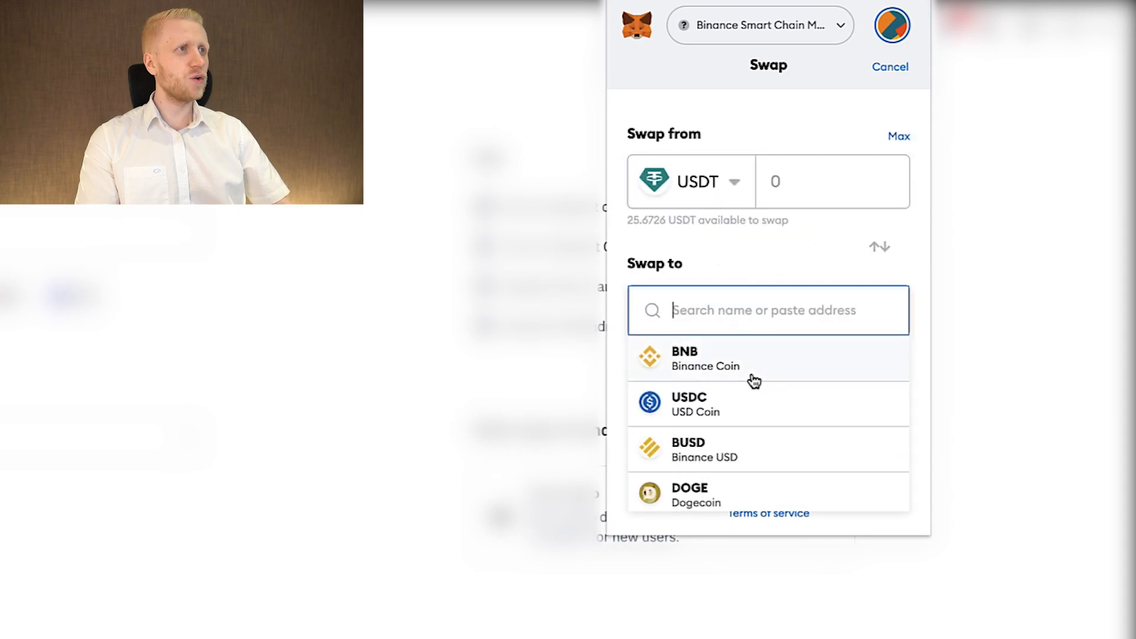
mouse_move(745, 374)
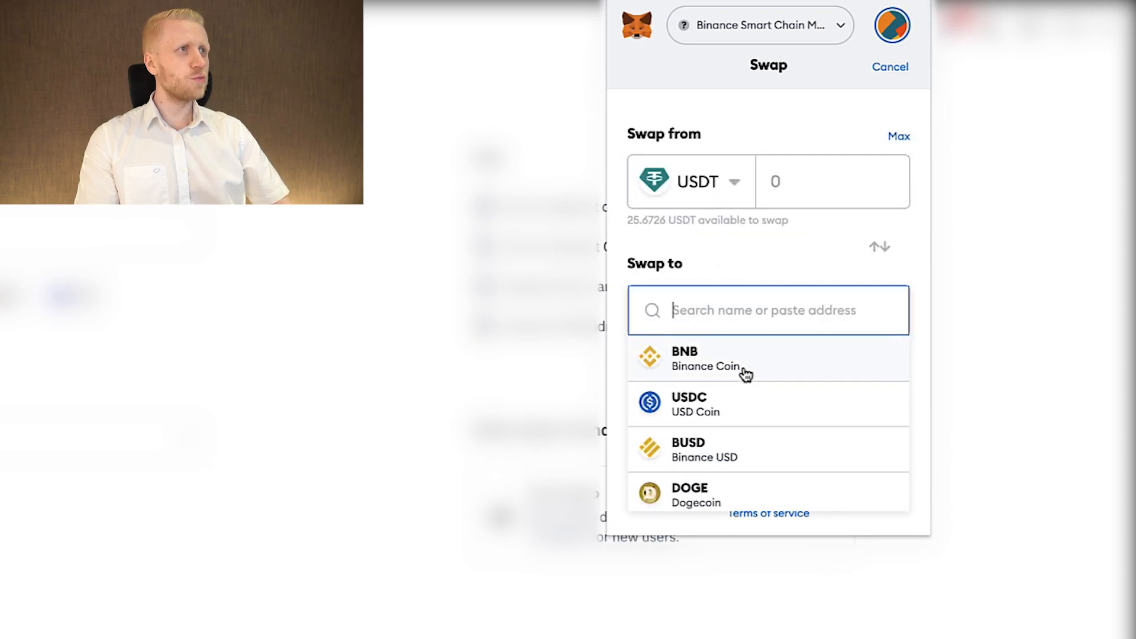
left_click(683, 358)
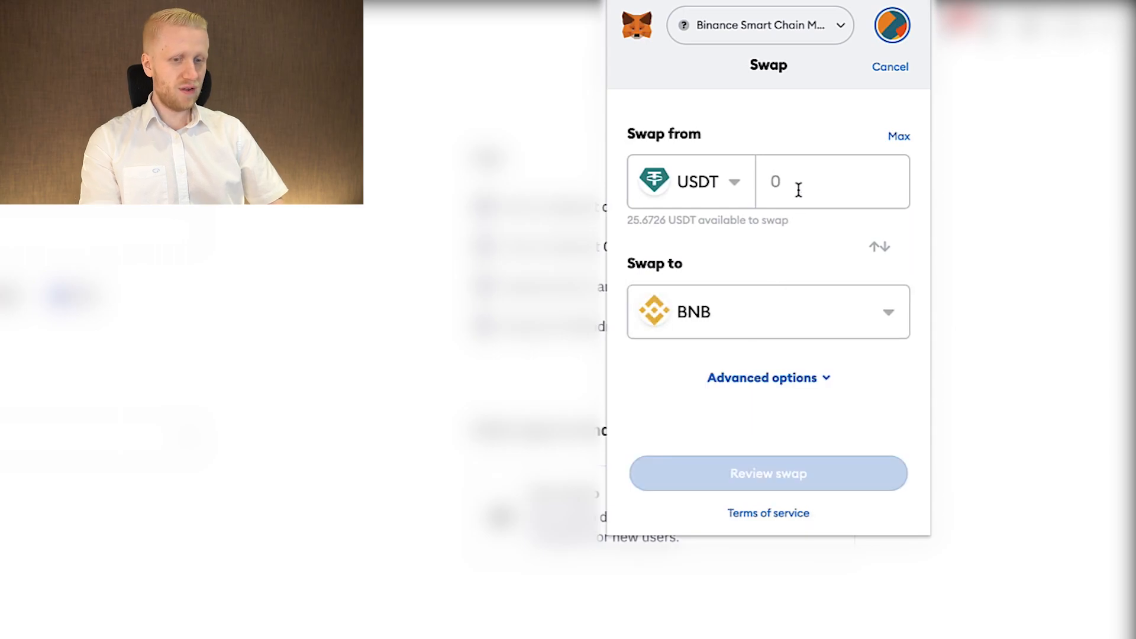
type("10")
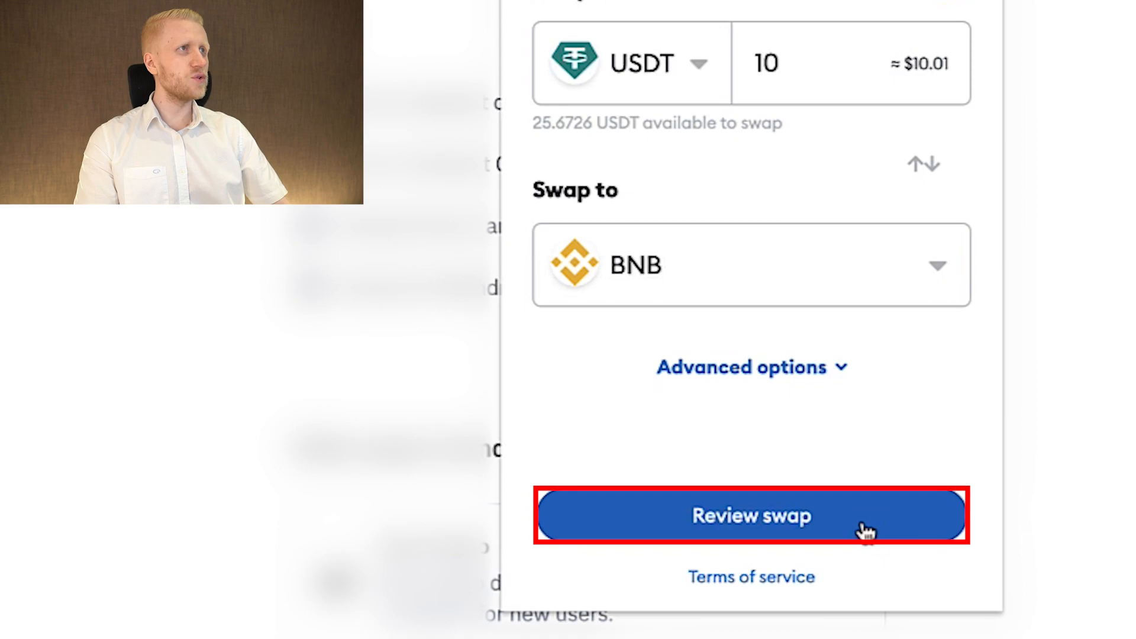
Review and execute the swap, leaving 0.2135 BNB and 15.6726 USDT
left_click(751, 514)
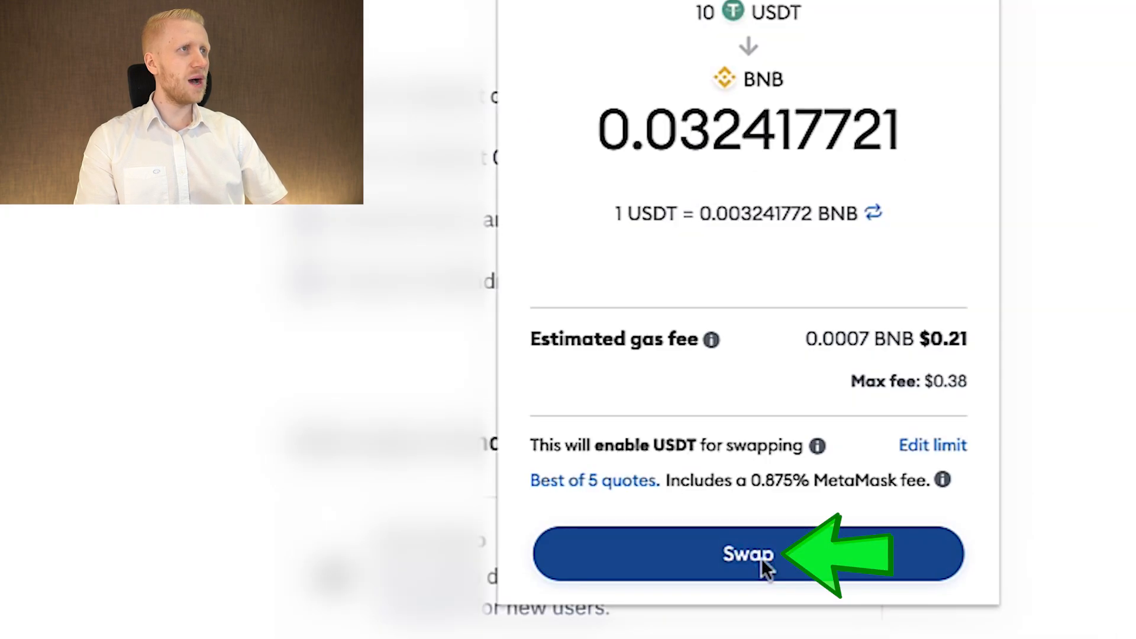
left_click(748, 554)
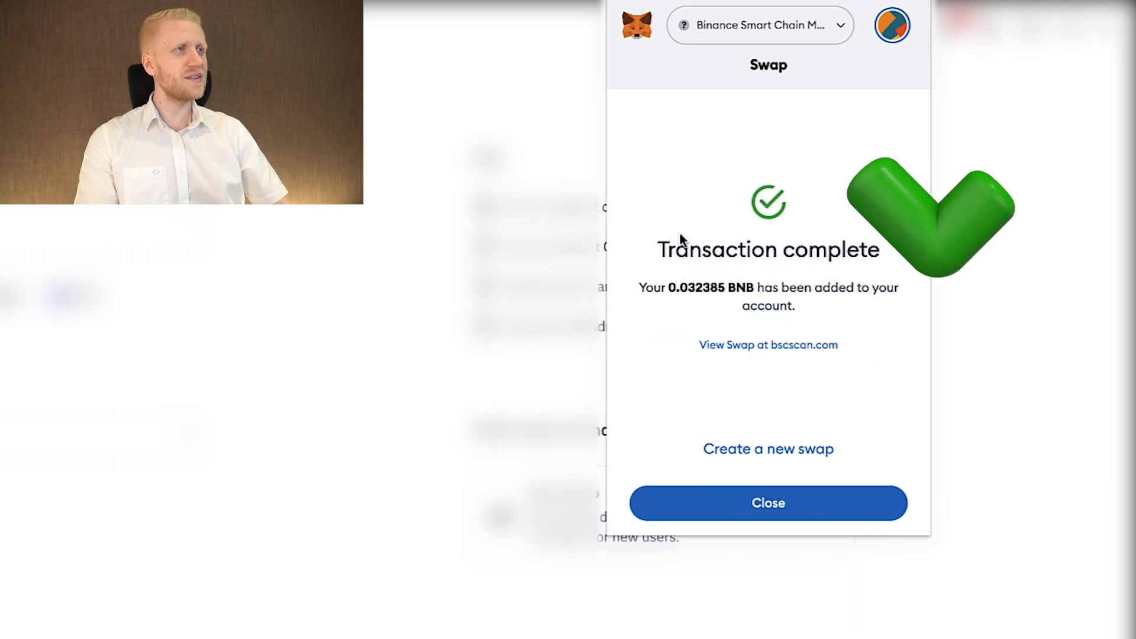
left_click(767, 503)
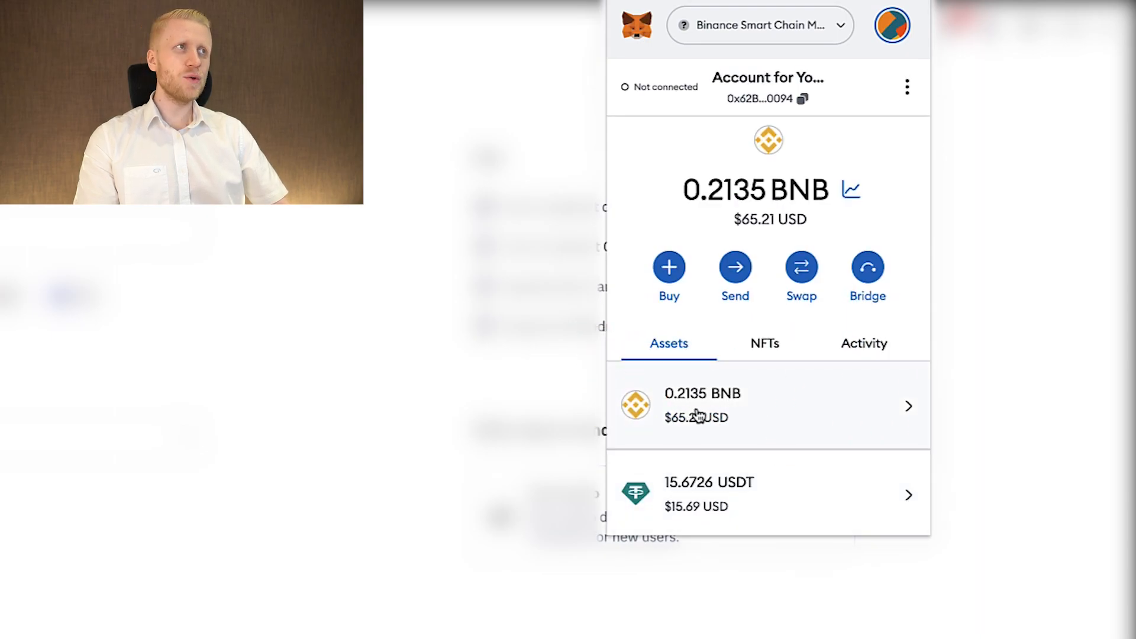
mouse_move(809, 439)
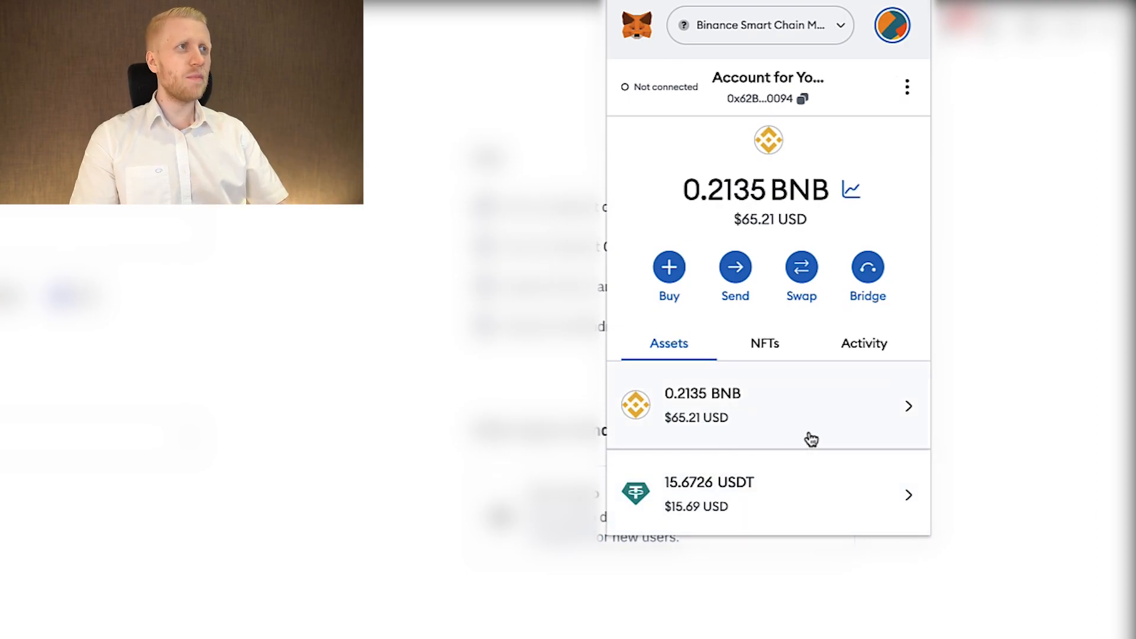
left_click(757, 24)
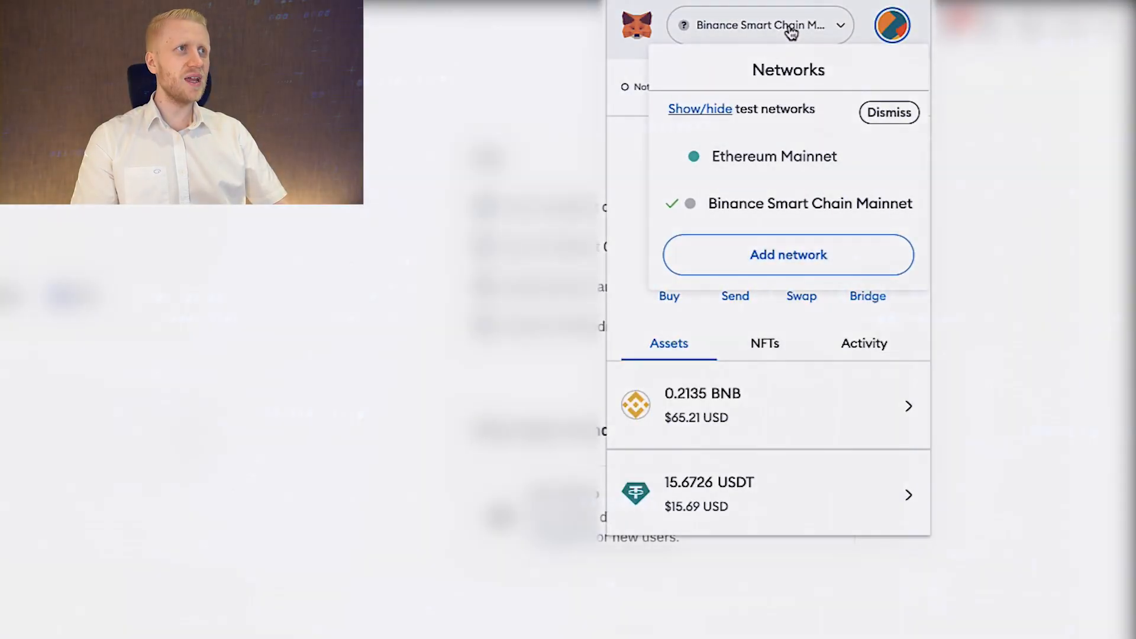
mouse_move(768, 214)
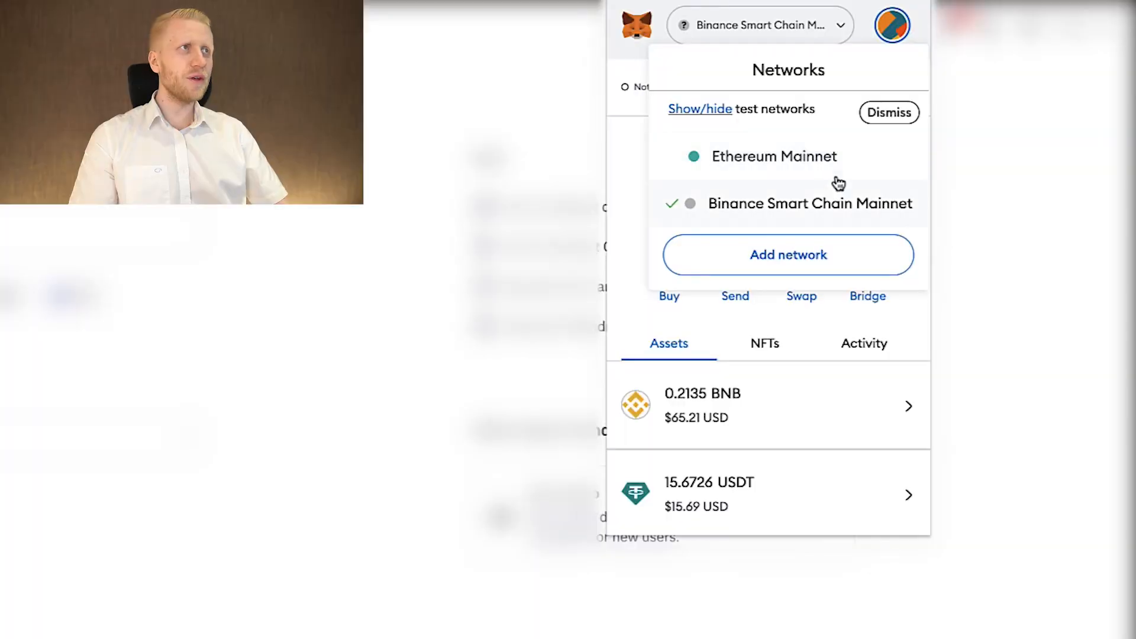
mouse_move(824, 59)
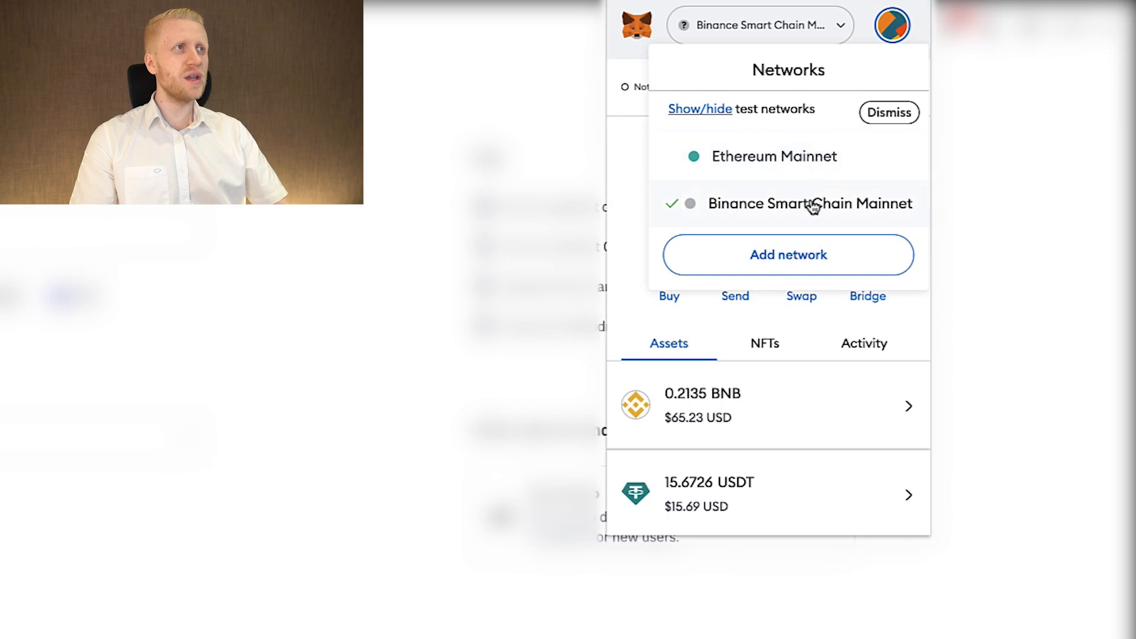
mouse_move(858, 171)
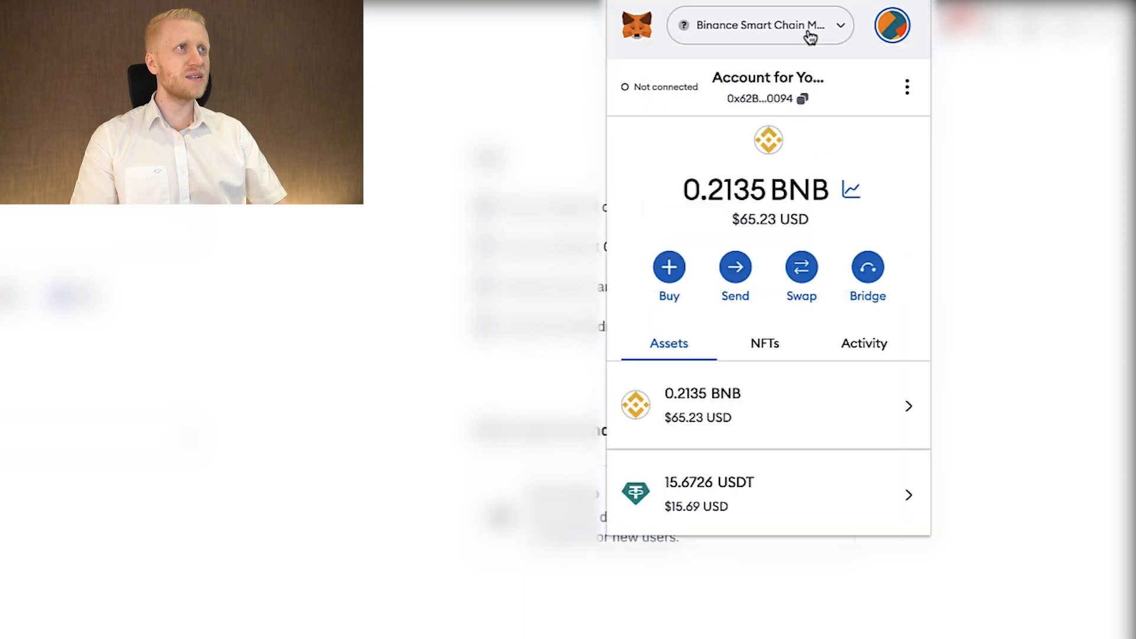
scroll("down", 3)
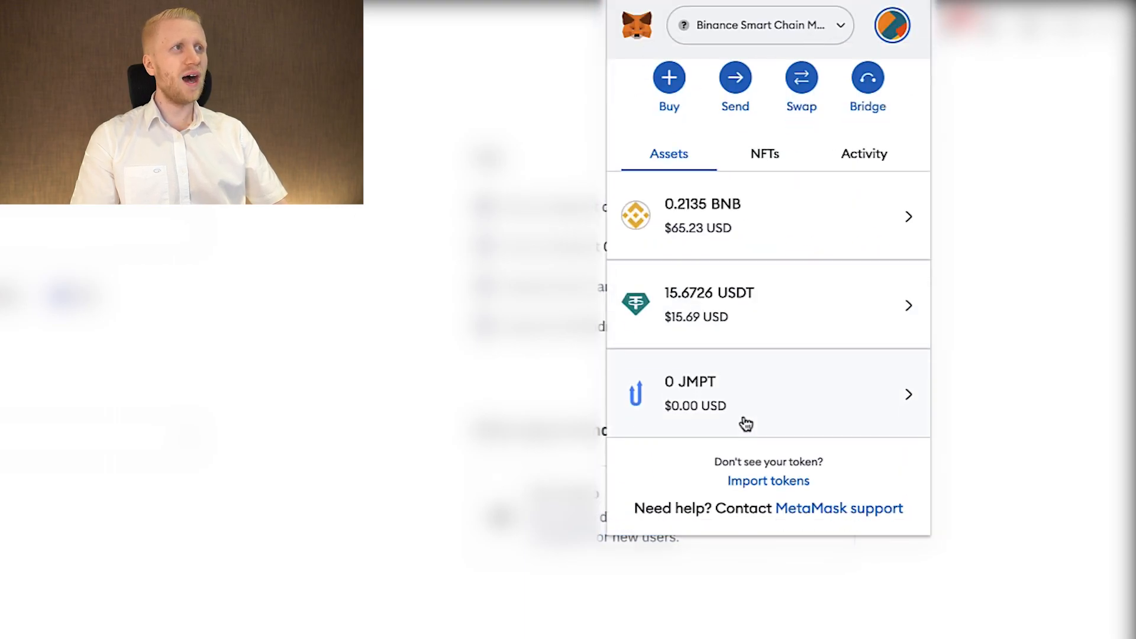
mouse_move(803, 406)
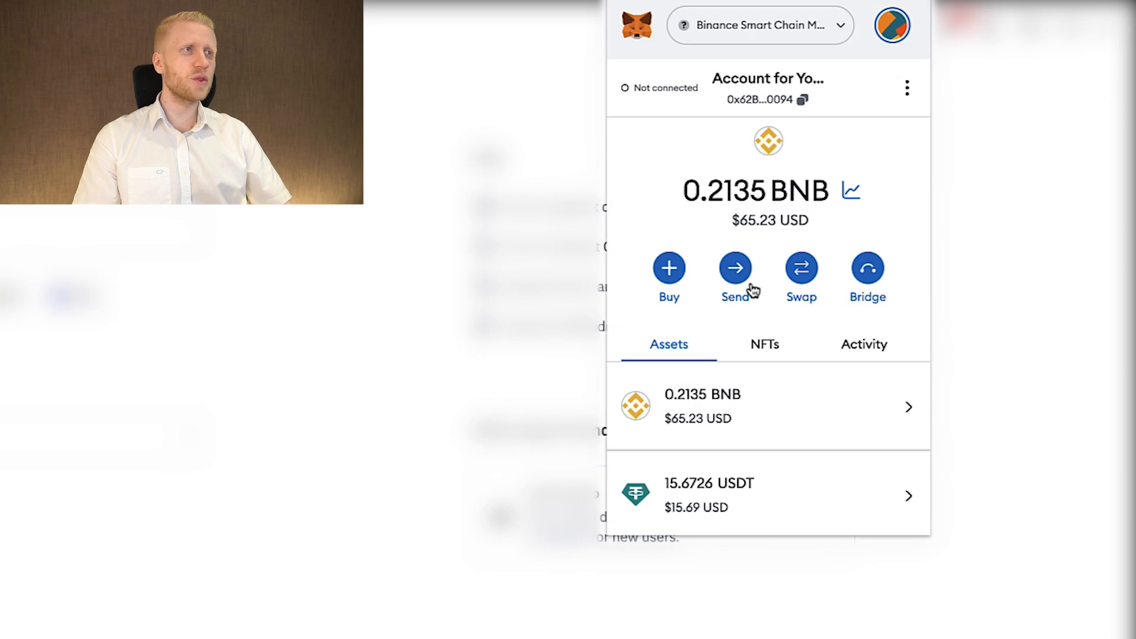
mouse_move(766, 518)
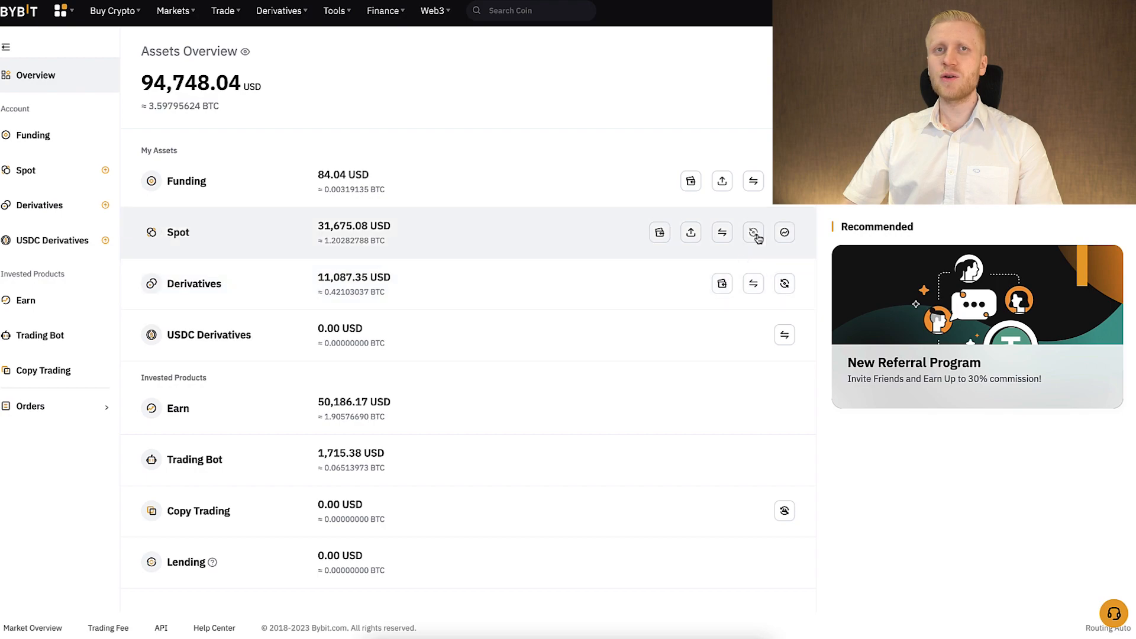
mouse_move(268, 156)
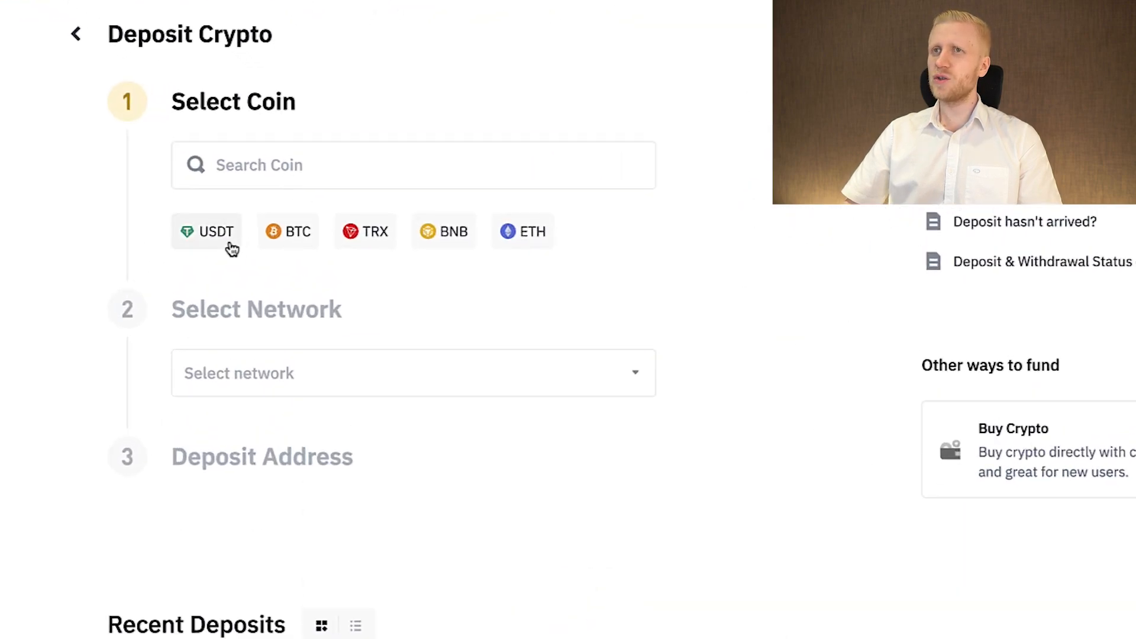
Choose USDT on BSC (BEP20) as the Binance deposit and copy its address
left_click(206, 231)
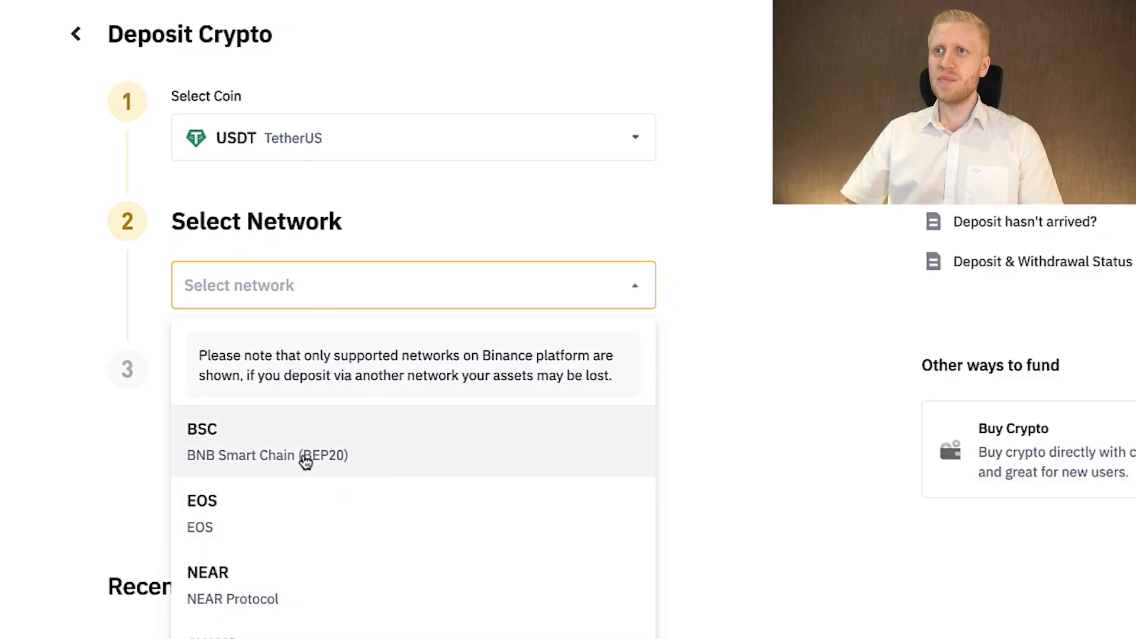
scroll("down", 3)
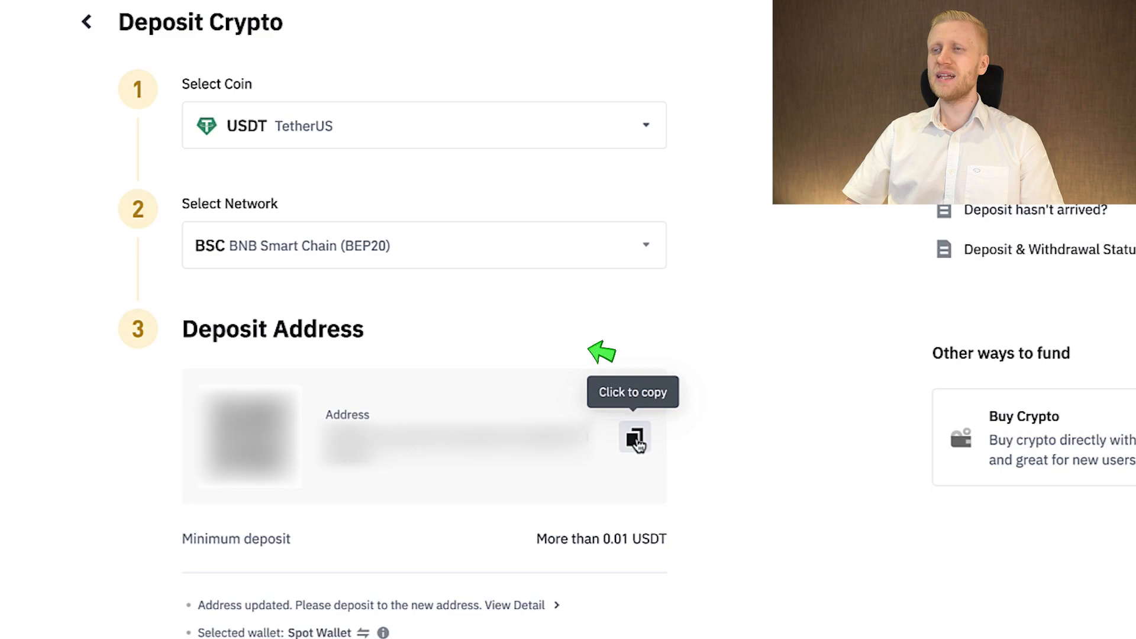
left_click(633, 437)
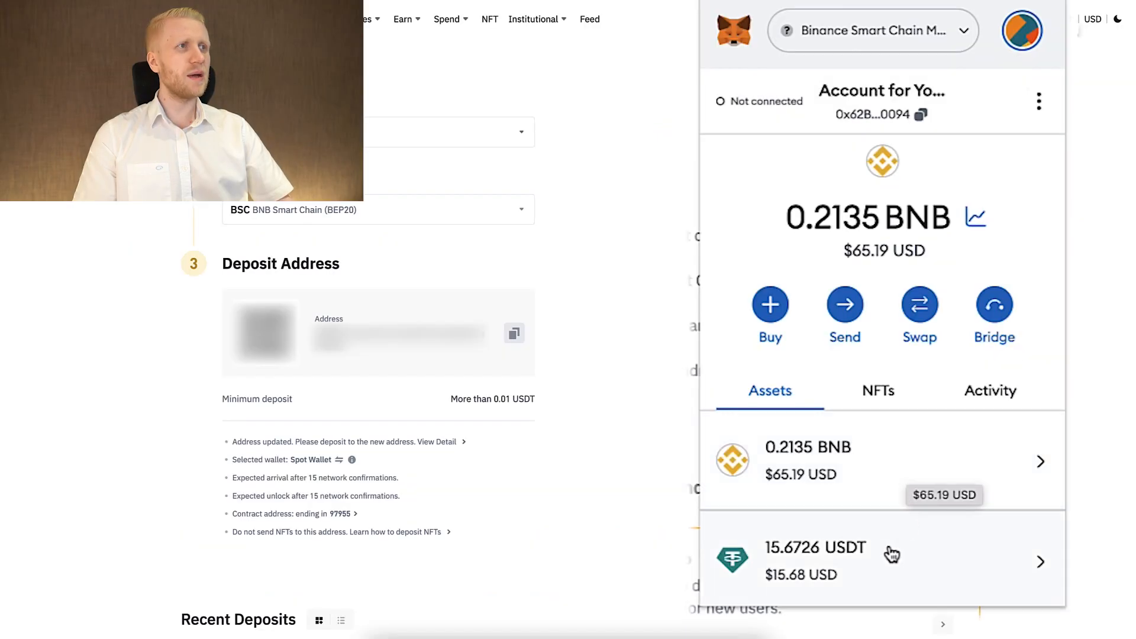
mouse_move(844, 312)
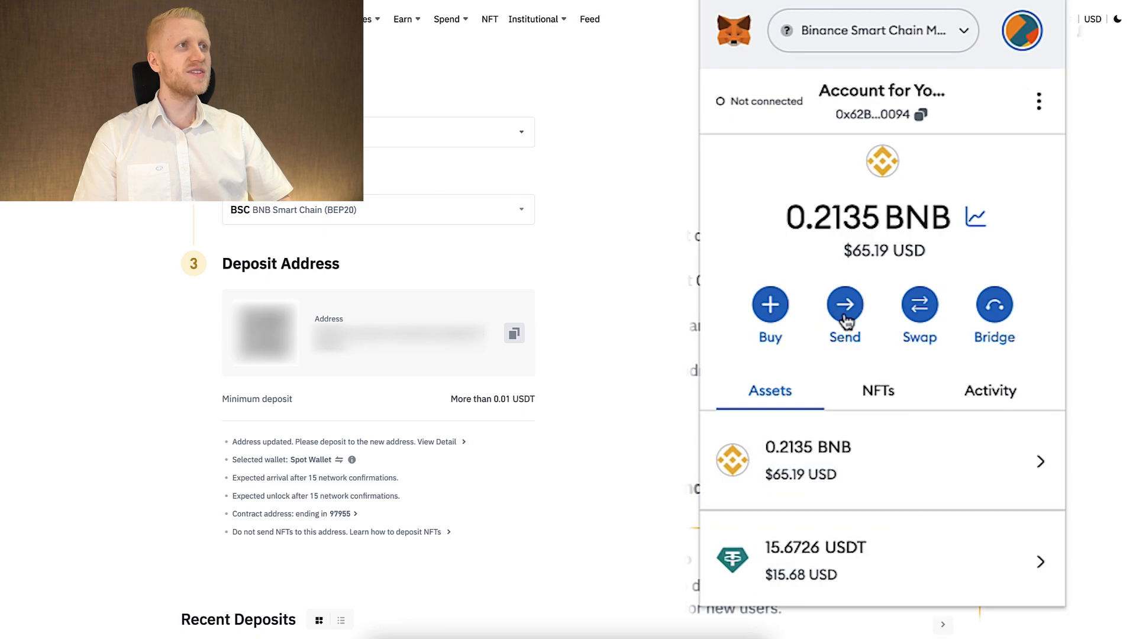
Prepare sending the full 15.6726 USDT on BNB Smart Chain with gas price 6
left_click(844, 306)
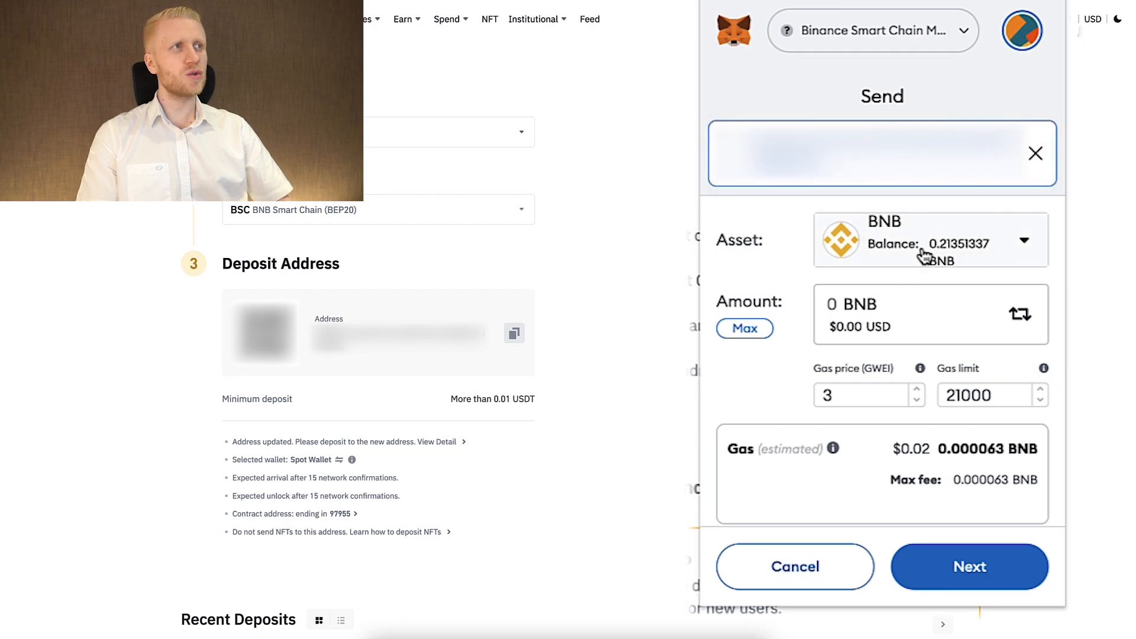
left_click(1024, 240)
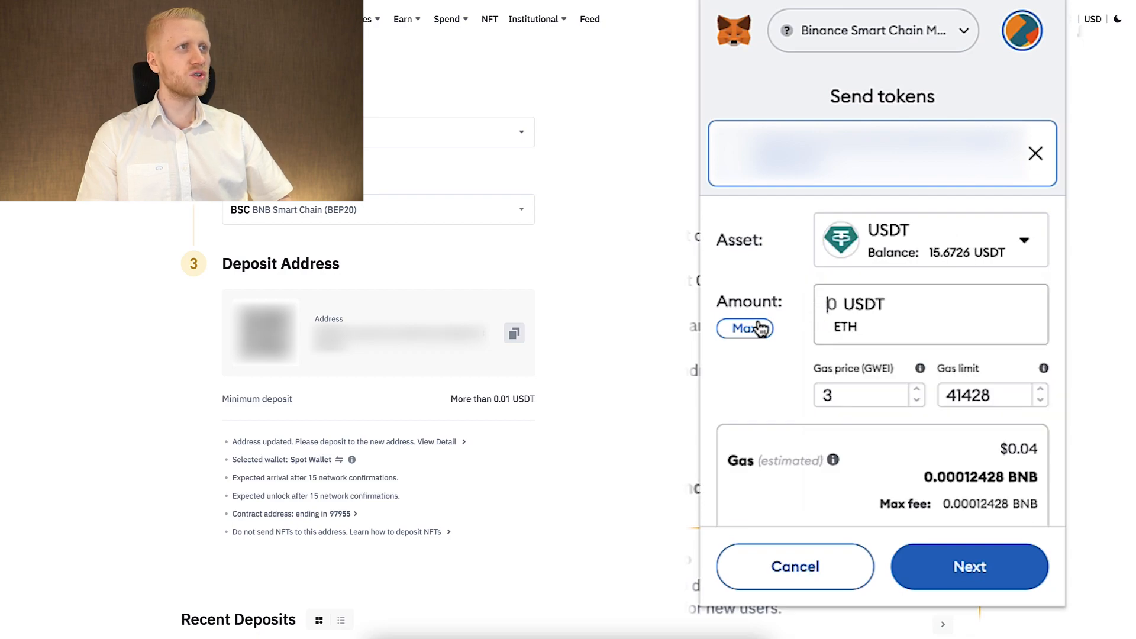
left_click(744, 328)
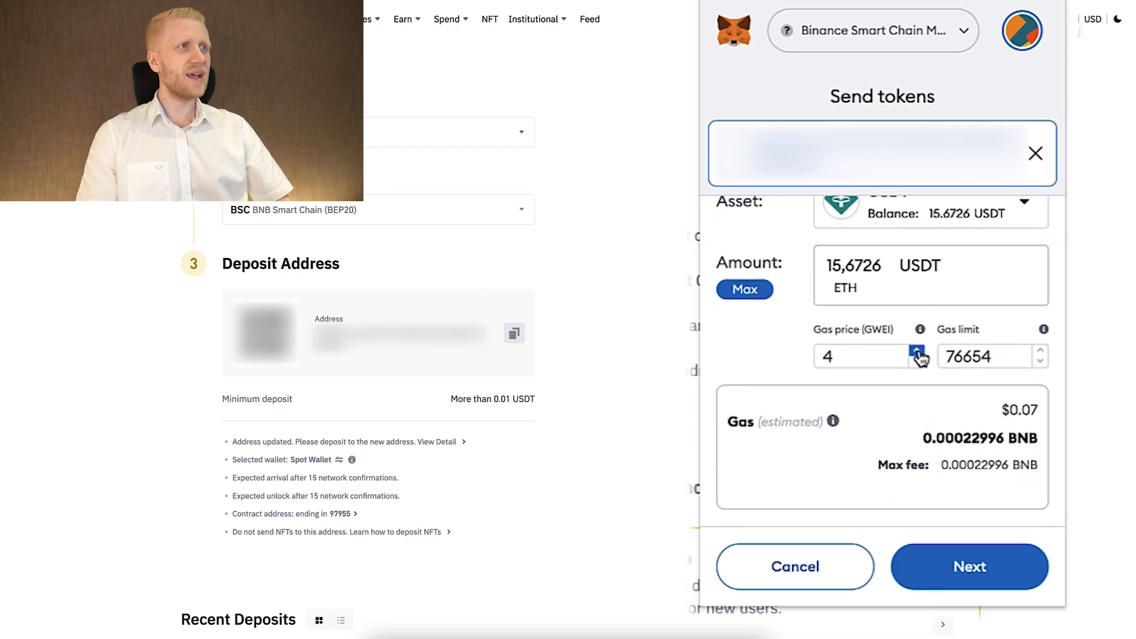
left_click(916, 350)
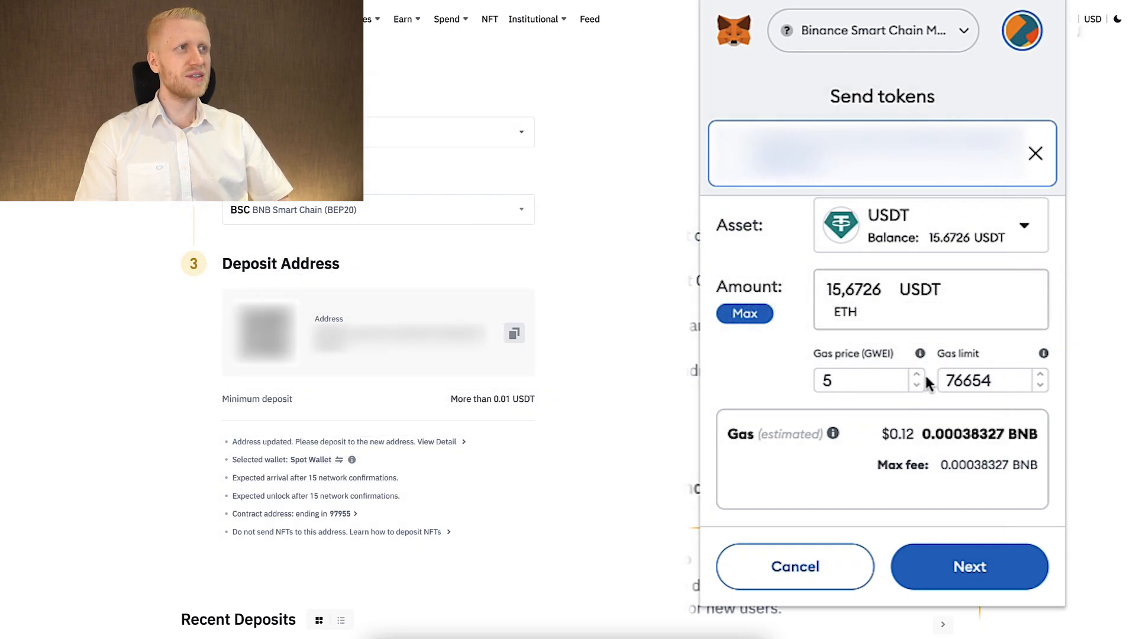
left_click(915, 375)
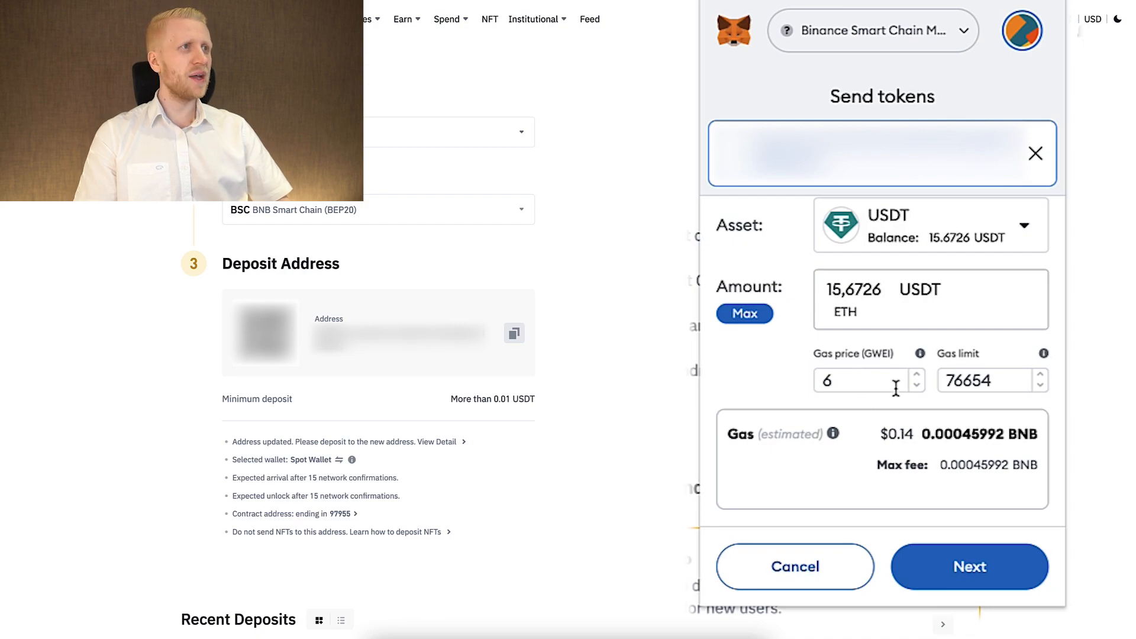
mouse_move(904, 437)
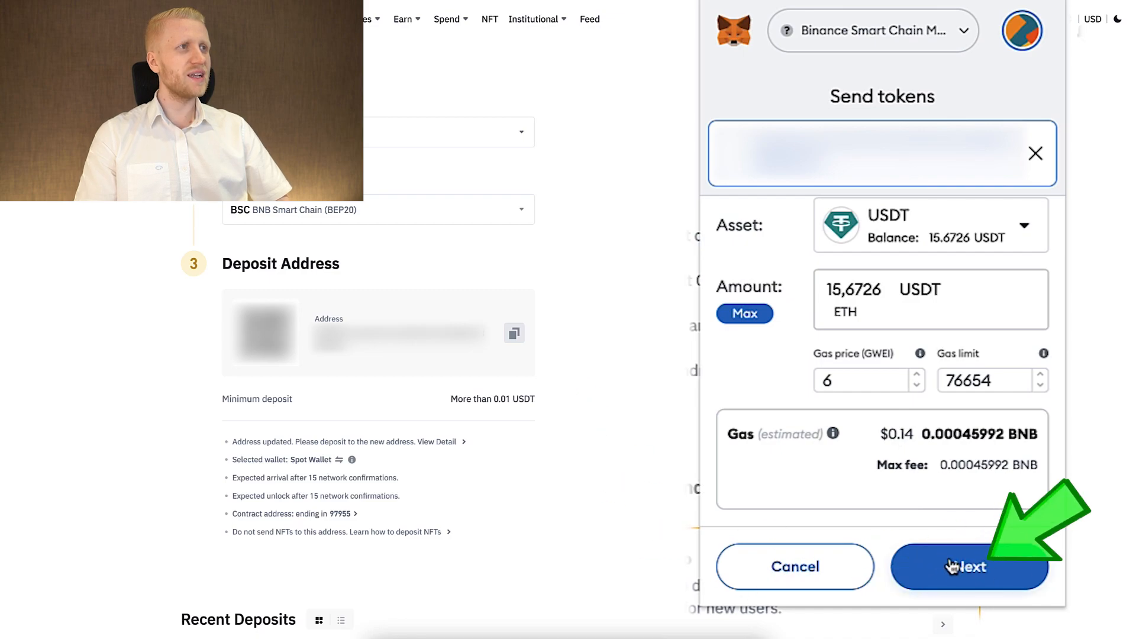
Review and confirm the USDT transfer to the Binance deposit address
left_click(970, 567)
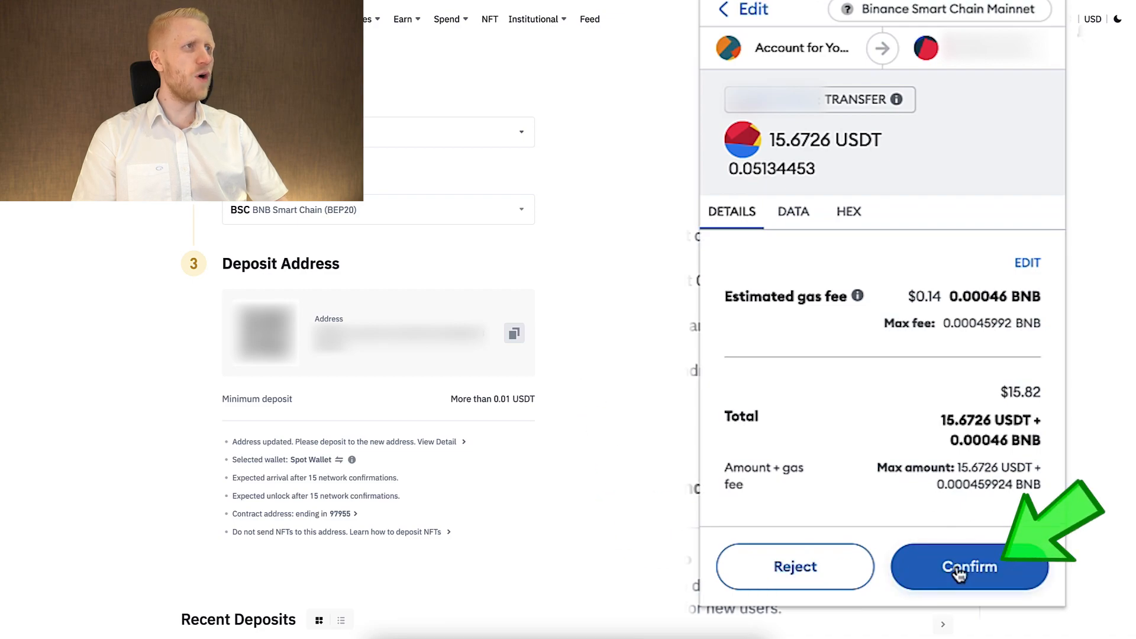
left_click(969, 567)
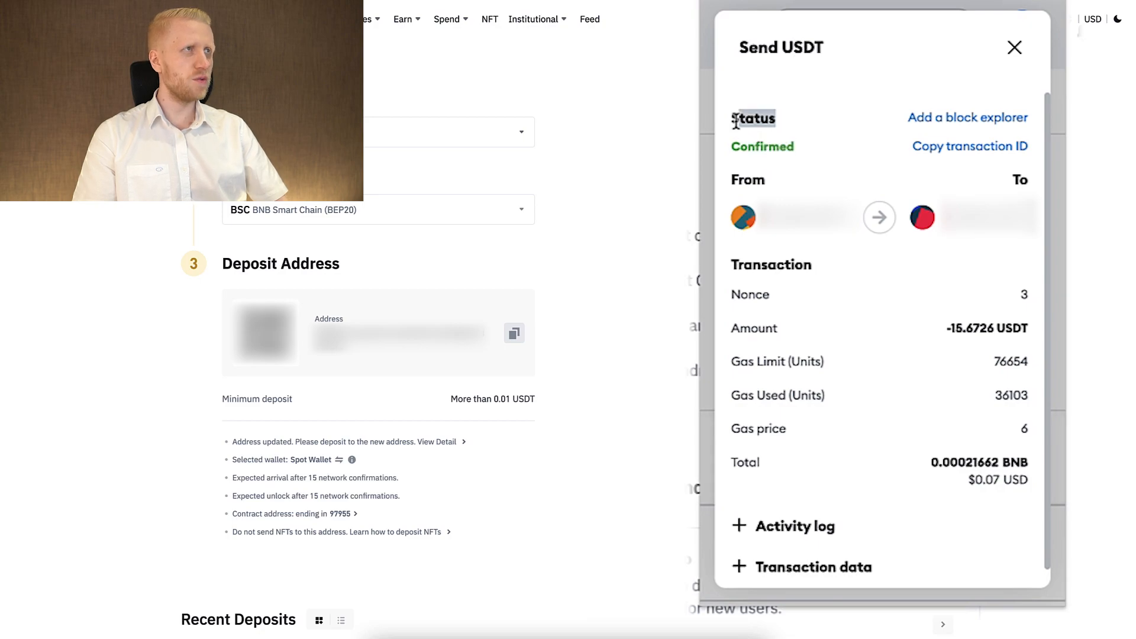
left_click(1014, 48)
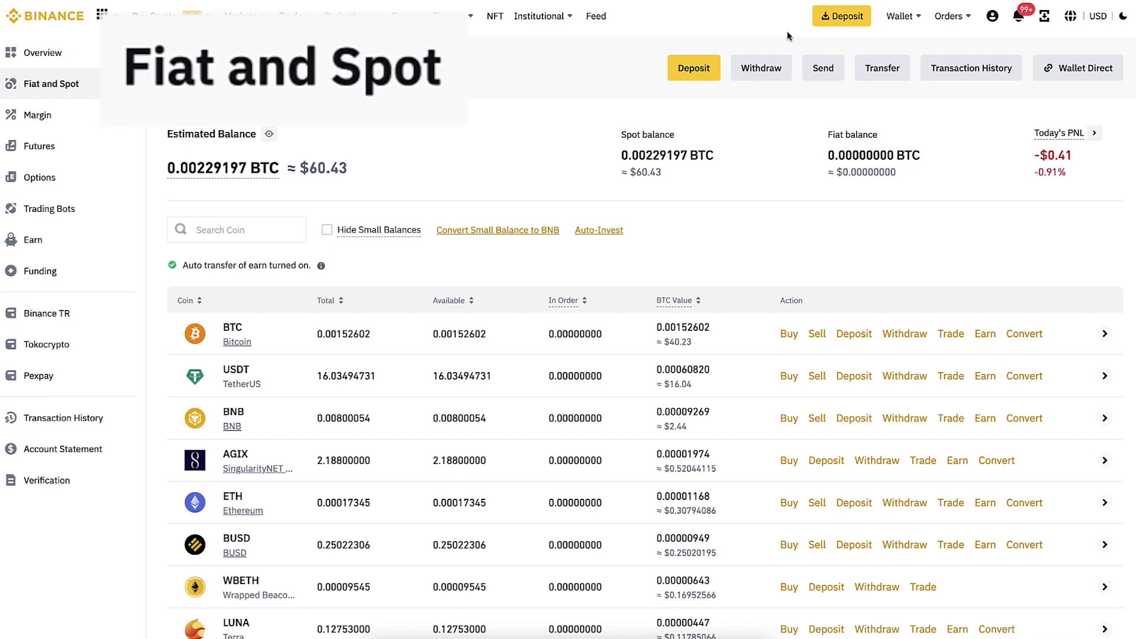
Transfer the maximum 16.03494731 USDT from Spot to the Funding wallet and go to P2P
left_click(899, 15)
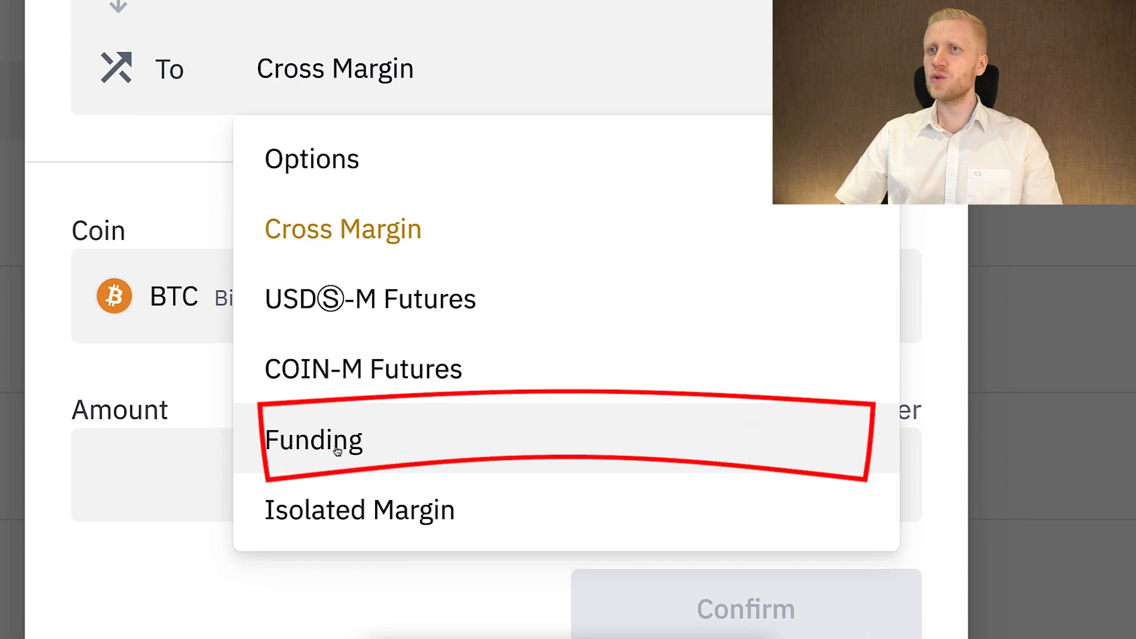
left_click(312, 441)
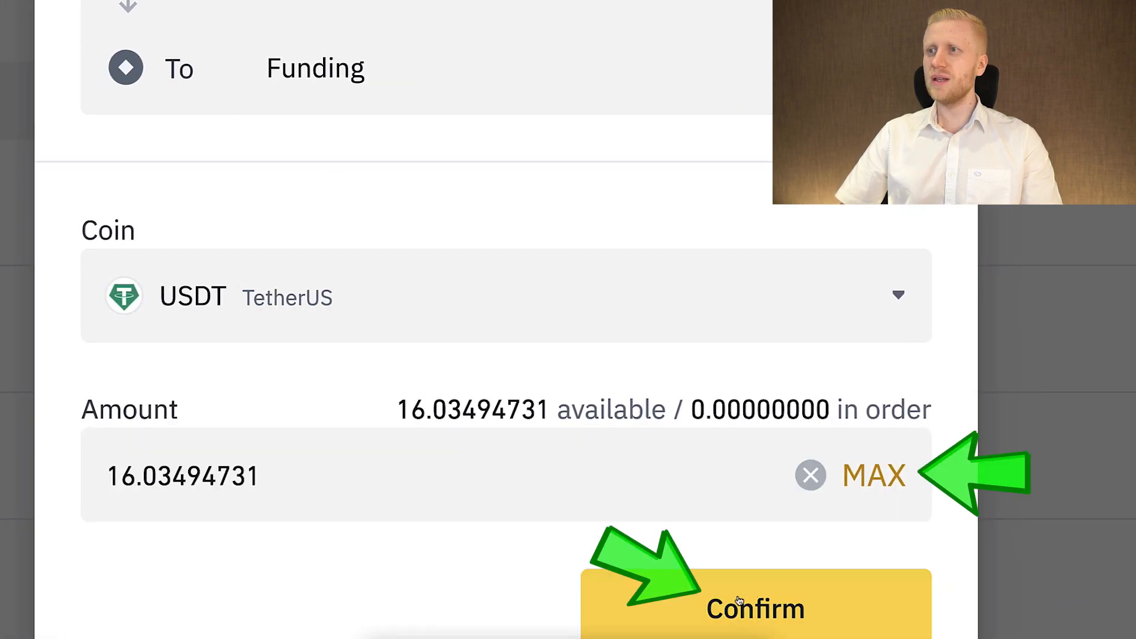
scroll("up", 3)
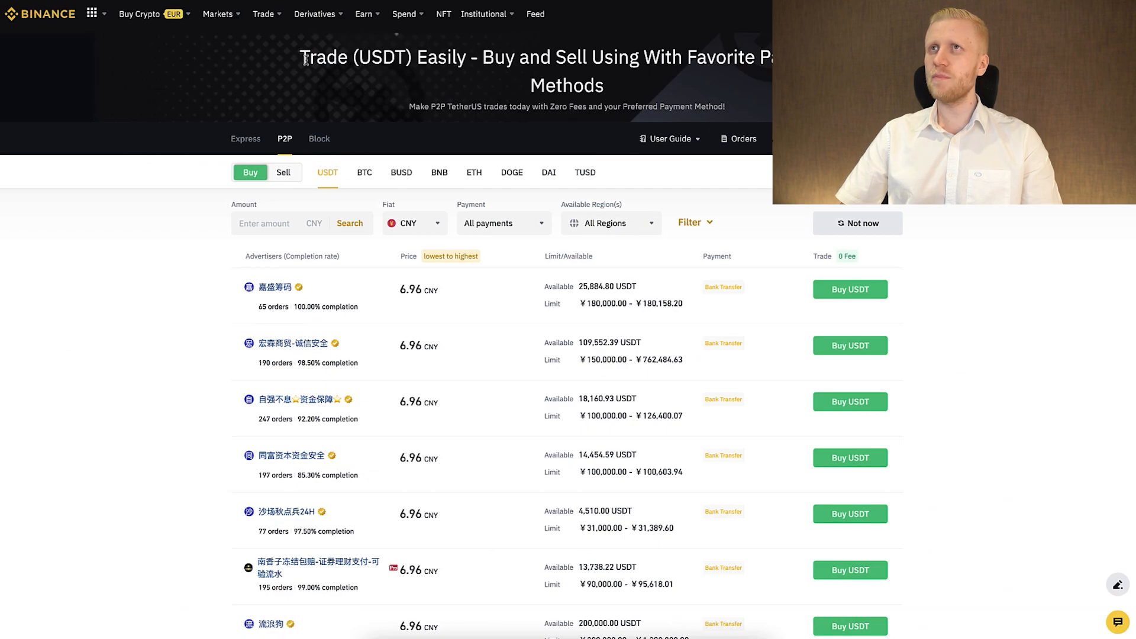
Show the P2P offers for selling USDT via Trade > P2P
left_click(264, 14)
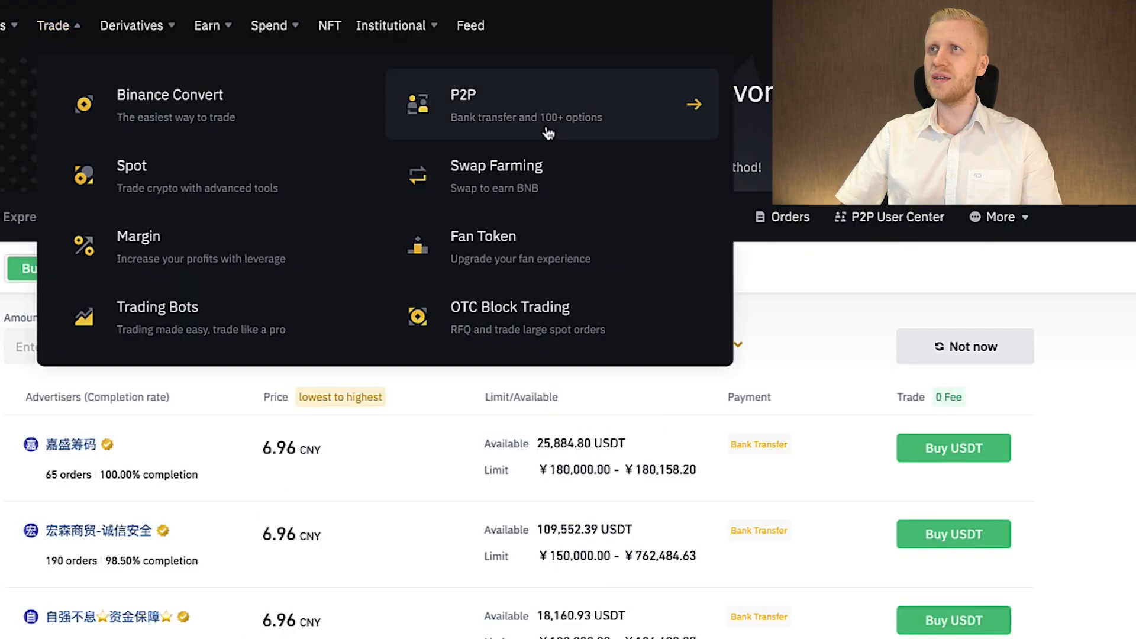
left_click(83, 269)
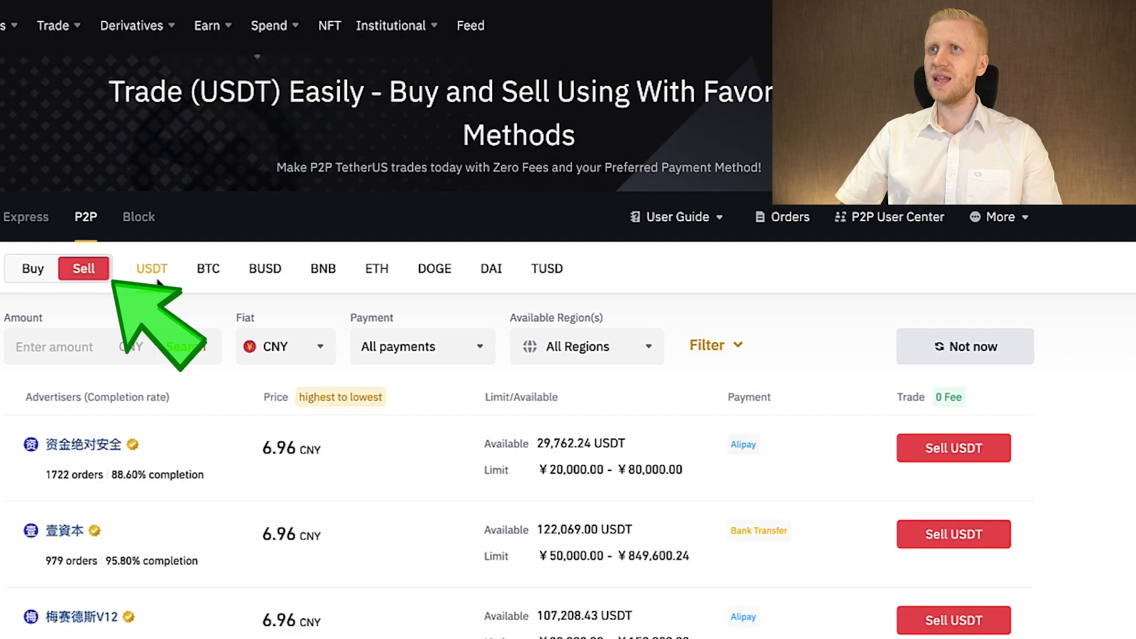
left_click(421, 346)
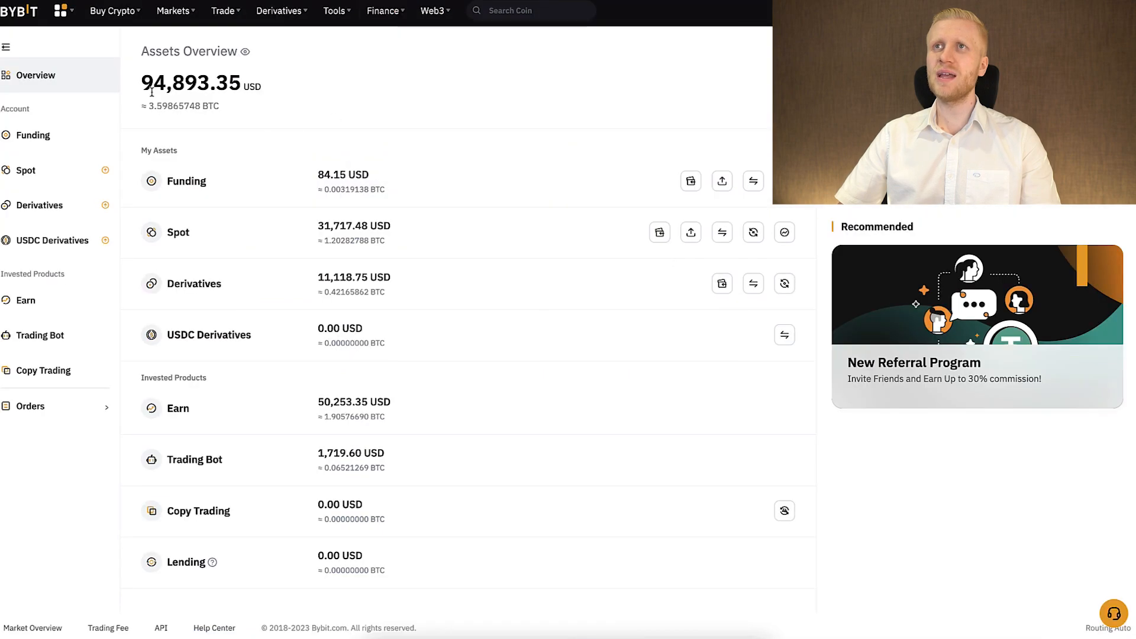
Show Bybit's Buy Crypto options, including 0-fee P2P Trading
left_click(112, 10)
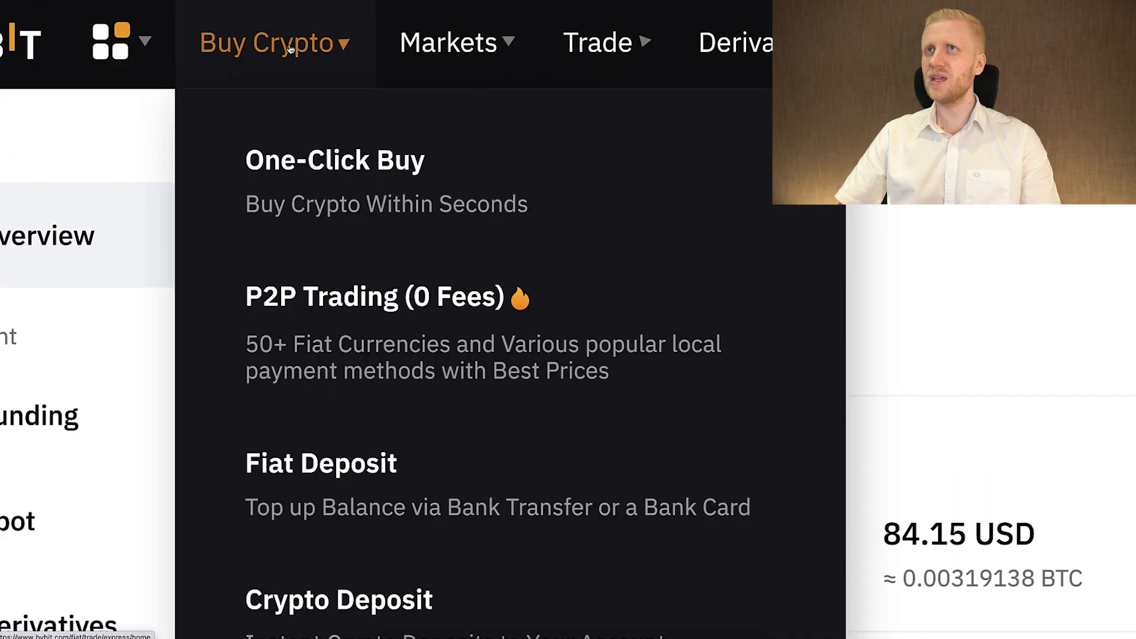
mouse_move(366, 325)
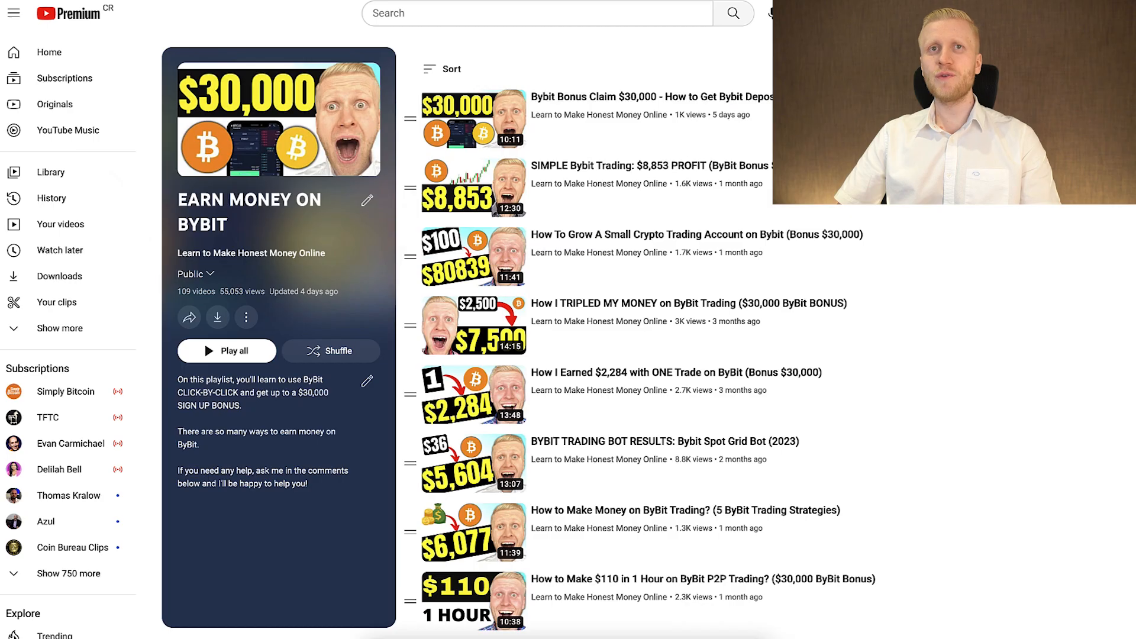
Scroll down through the EARN MONEY ON BYBIT playlist videos
scroll("down", 3)
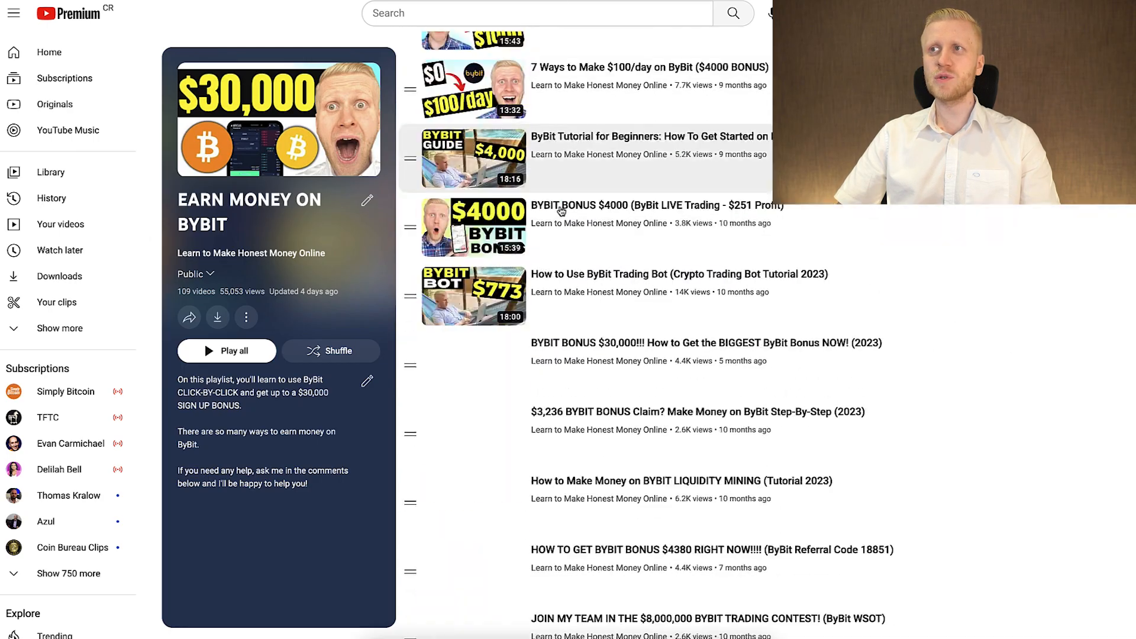